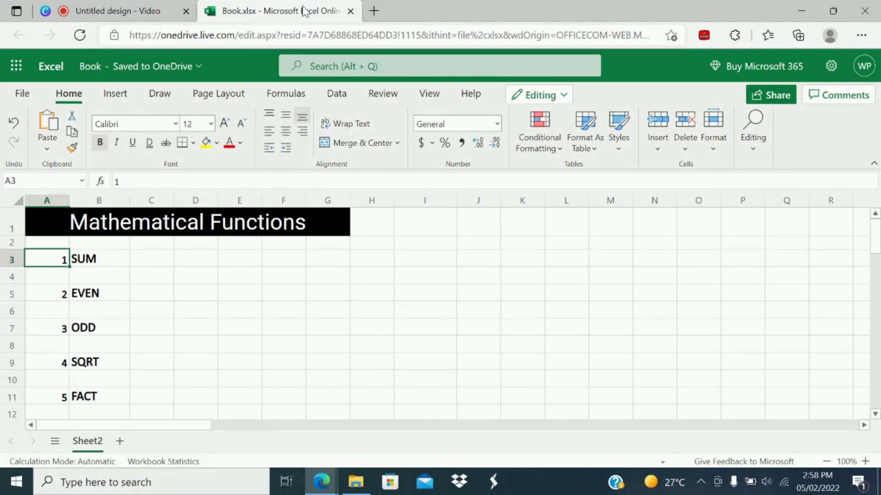
pyautogui.moveTo(286, 94)
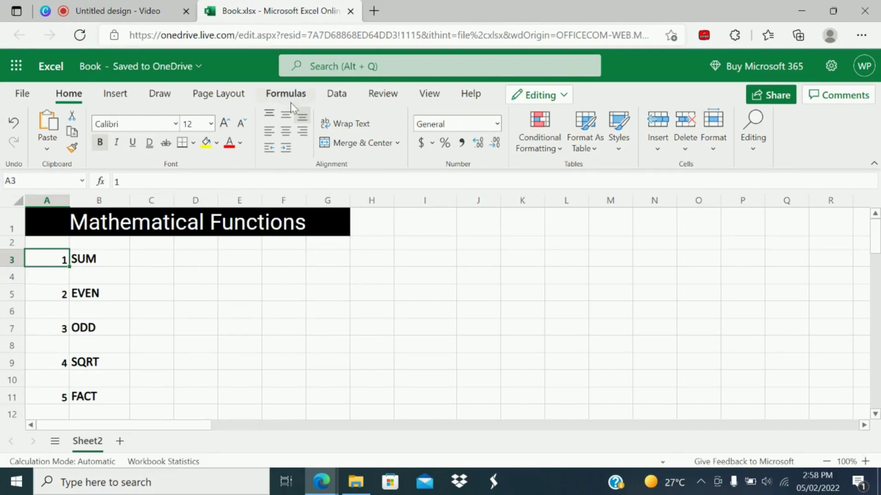
pyautogui.moveTo(273, 107)
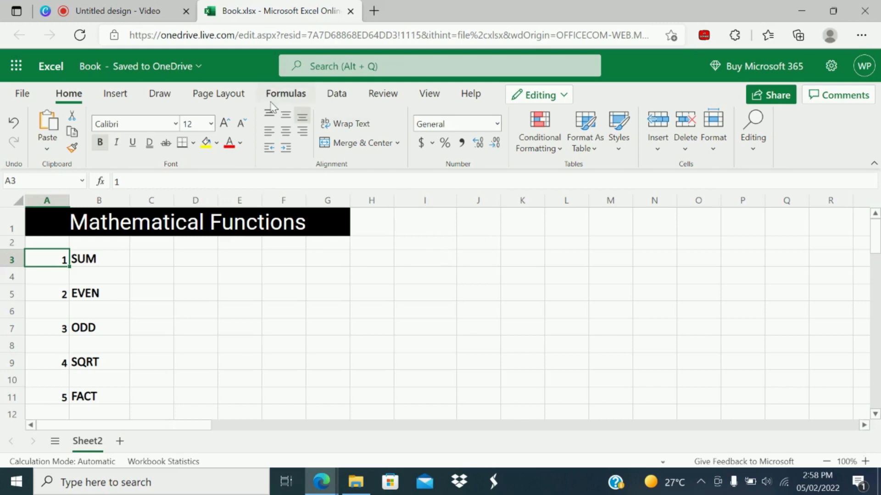
# Browse the Text, Date & Time, Lookup & Reference and Math & Trig function lists on the Formulas ribbon
pyautogui.click(286, 93)
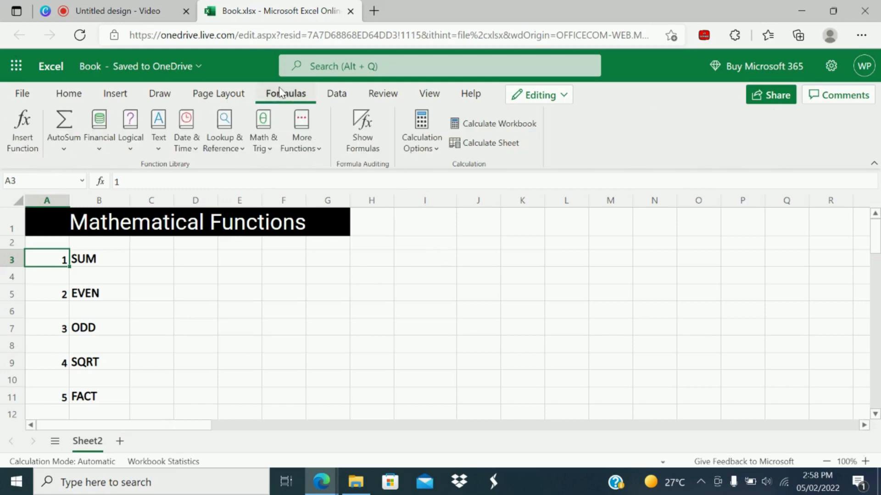
pyautogui.moveTo(92, 150)
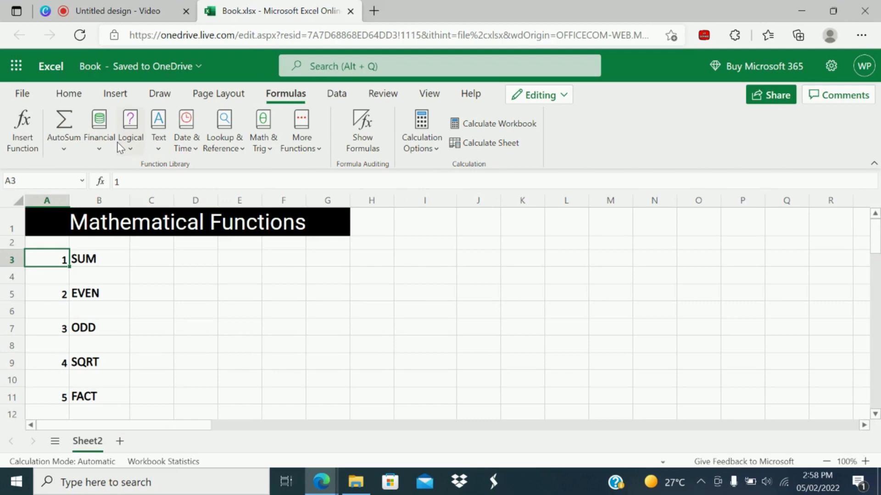
pyautogui.moveTo(99, 154)
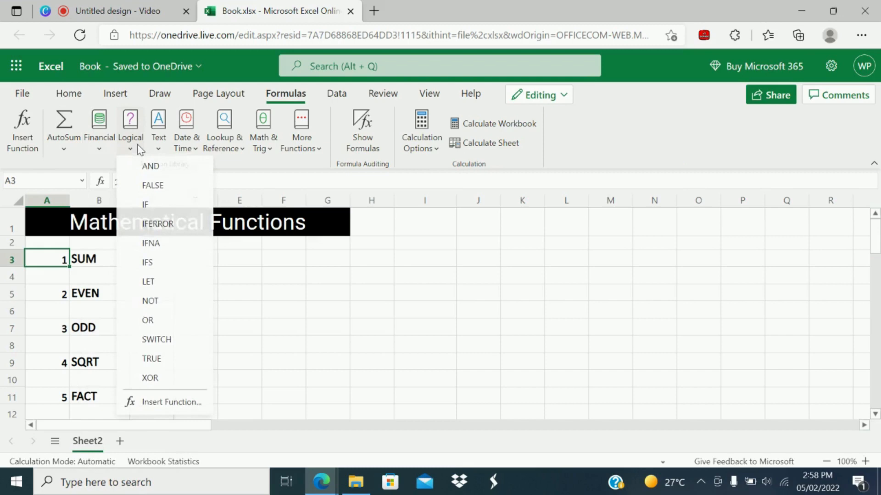
pyautogui.click(159, 129)
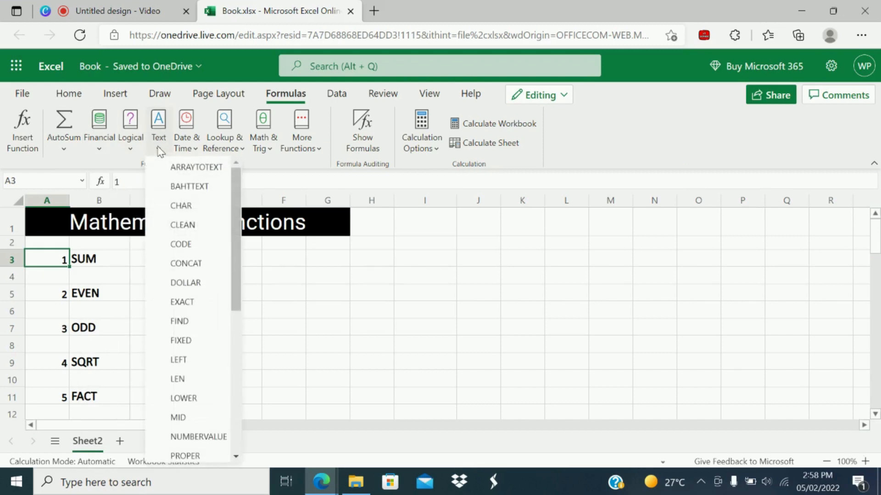
pyautogui.click(186, 130)
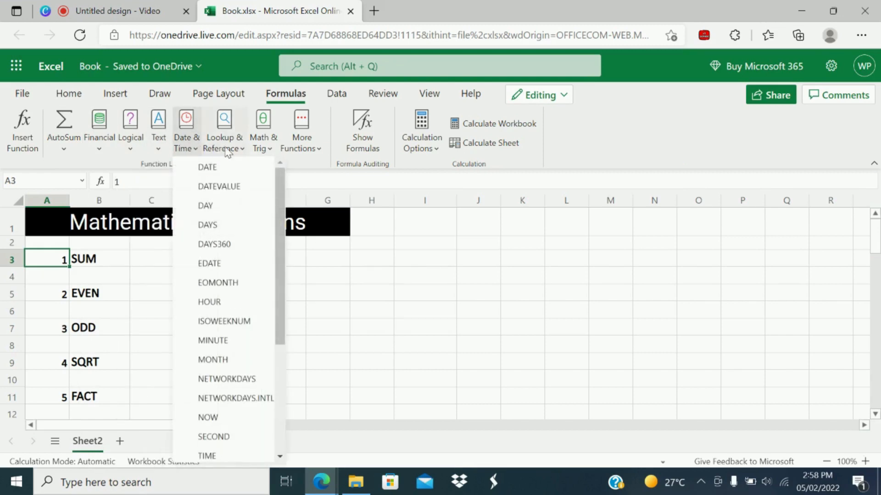
pyautogui.click(224, 131)
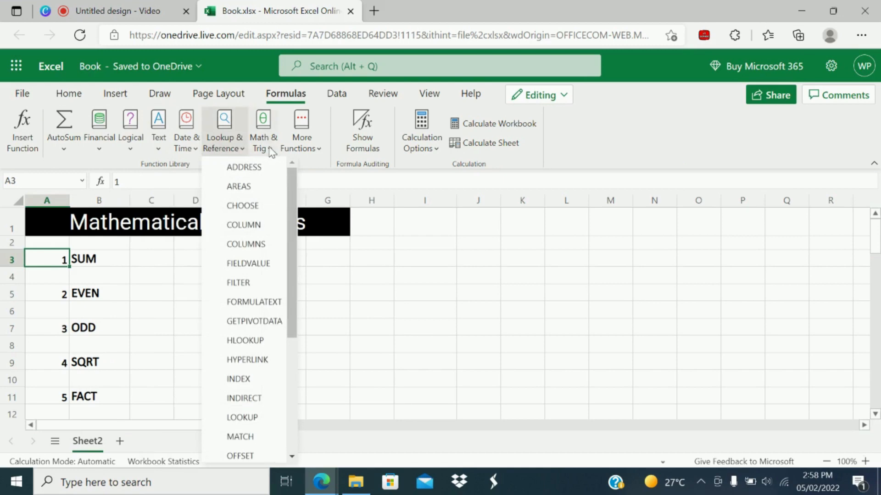
pyautogui.click(263, 130)
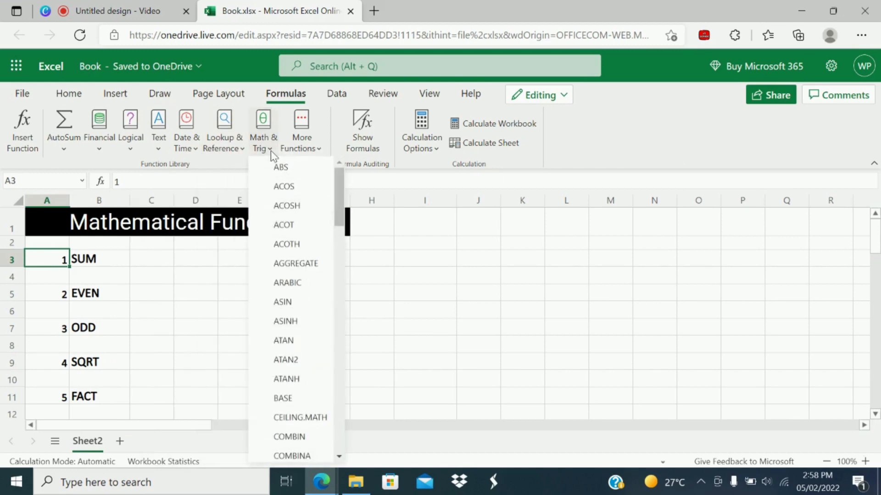
pyautogui.scroll(-3)
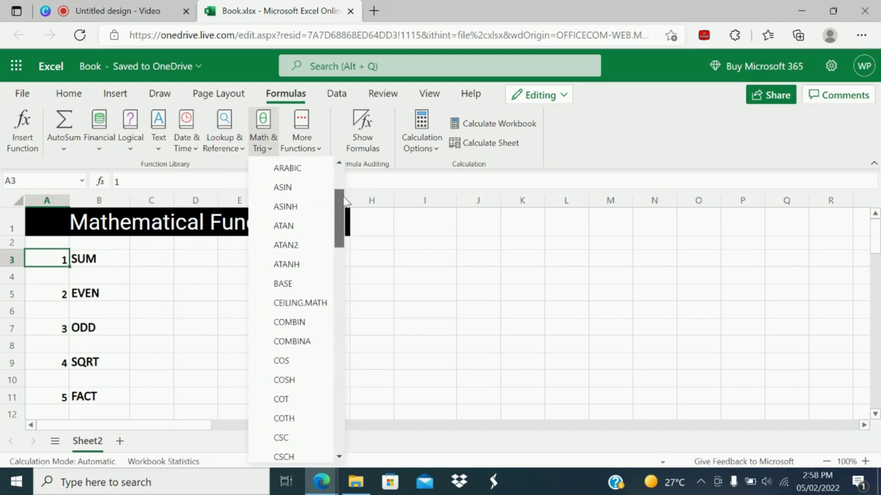
pyautogui.scroll(-3)
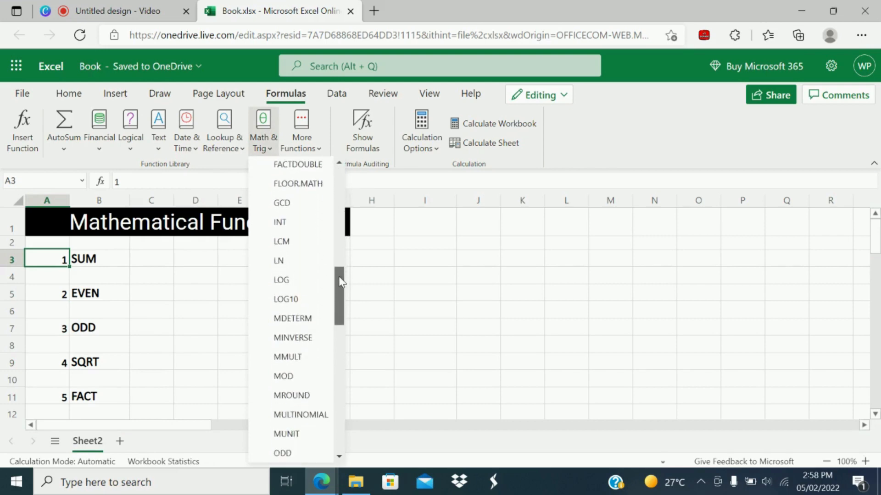
pyautogui.scroll(-3)
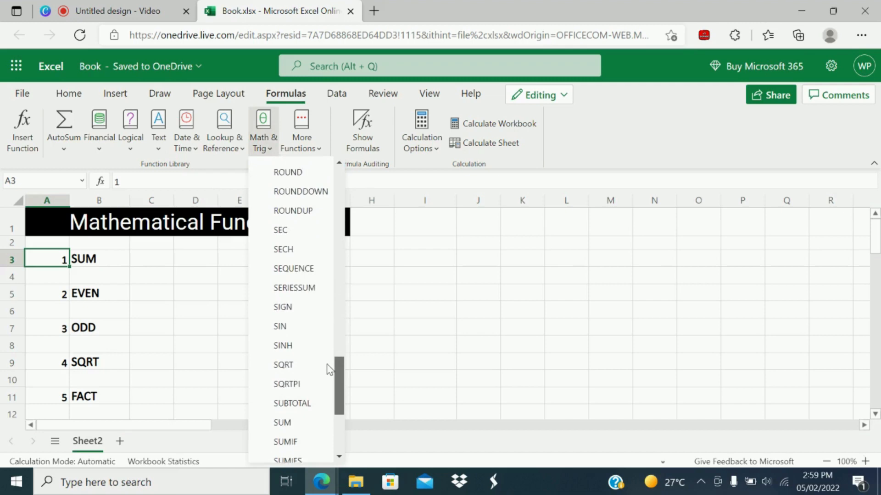
pyautogui.scroll(-3)
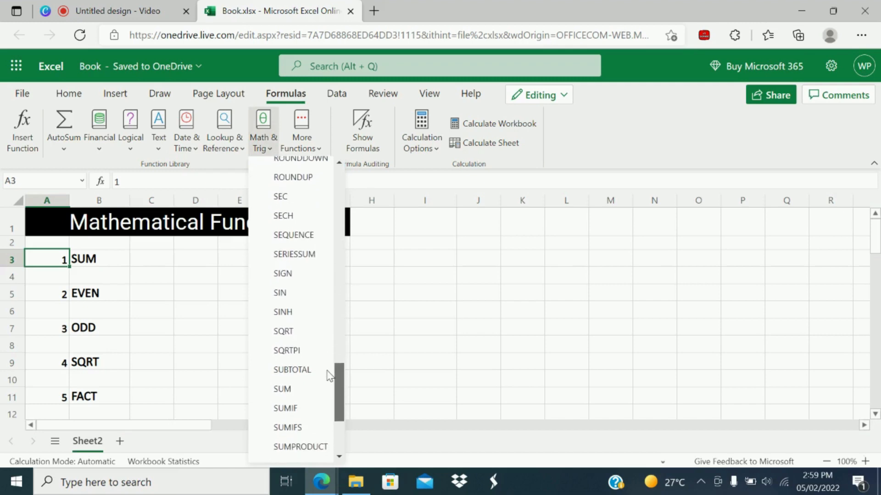
pyautogui.scroll(-3)
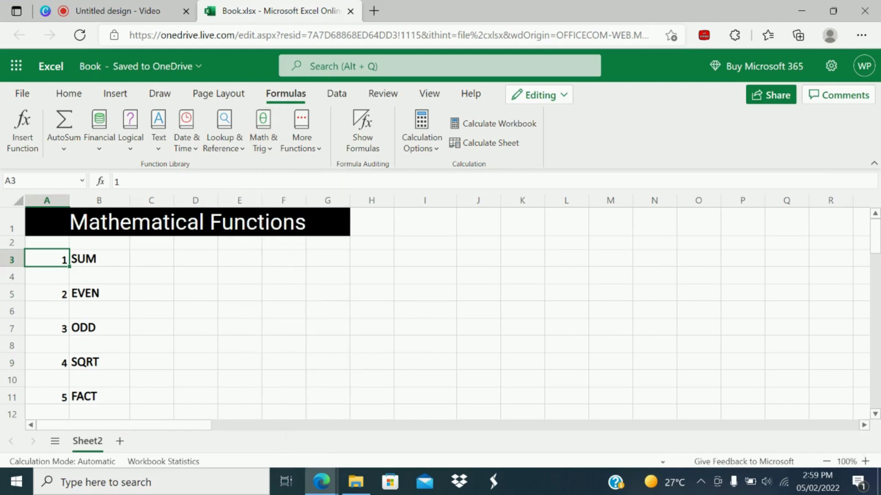
# Select C3 as the first cell for the SUM row numbers
pyautogui.click(151, 258)
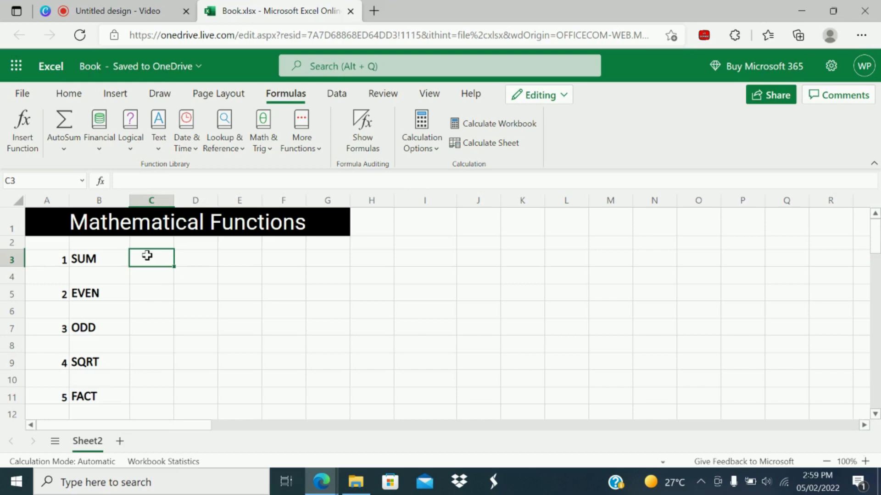
pyautogui.moveTo(359, 253)
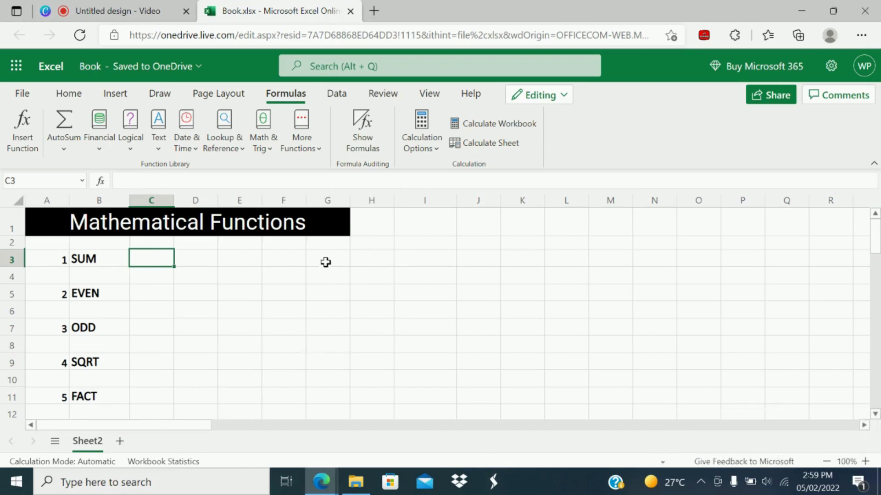
pyautogui.moveTo(206, 246)
pyautogui.write('24')
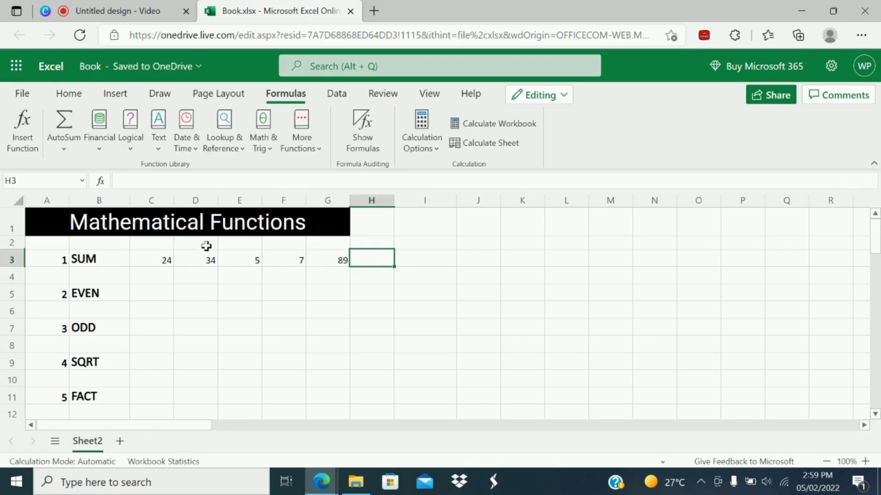
# Enter =SUM(C3:G3) in H3 to total 24, 34, 5, 7 and 89 as 159
pyautogui.write('=')
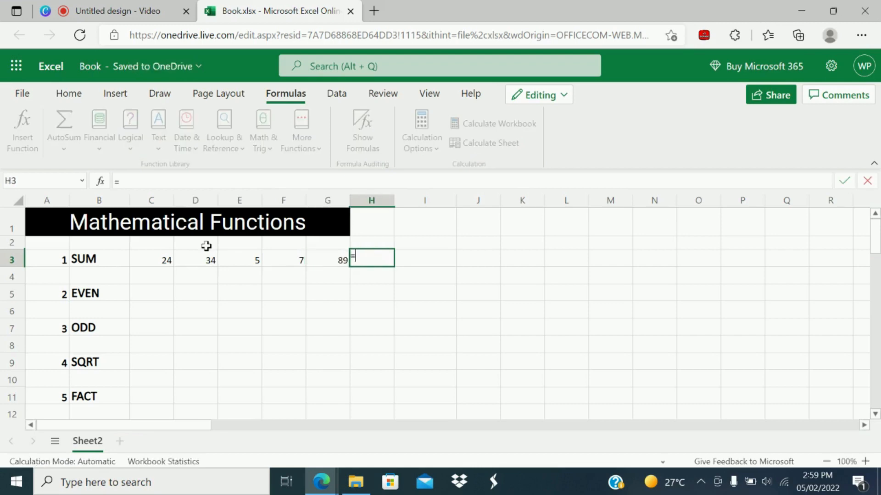
pyautogui.write('su')
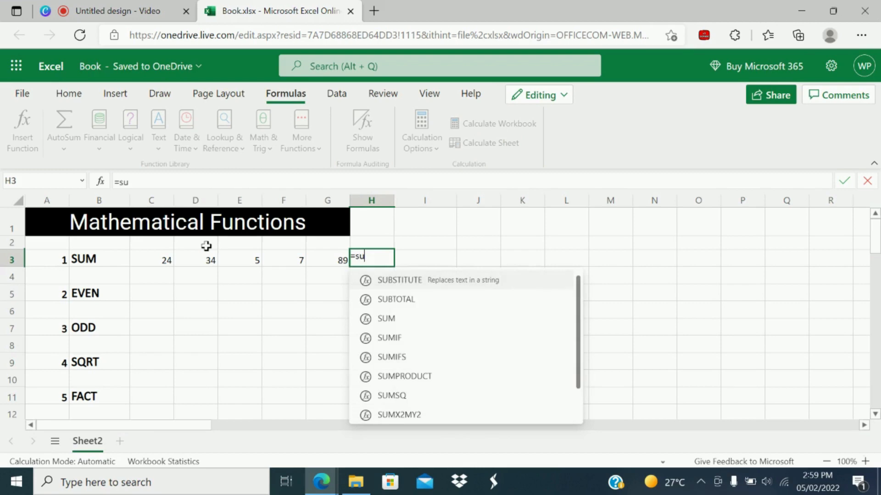
pyautogui.write('m')
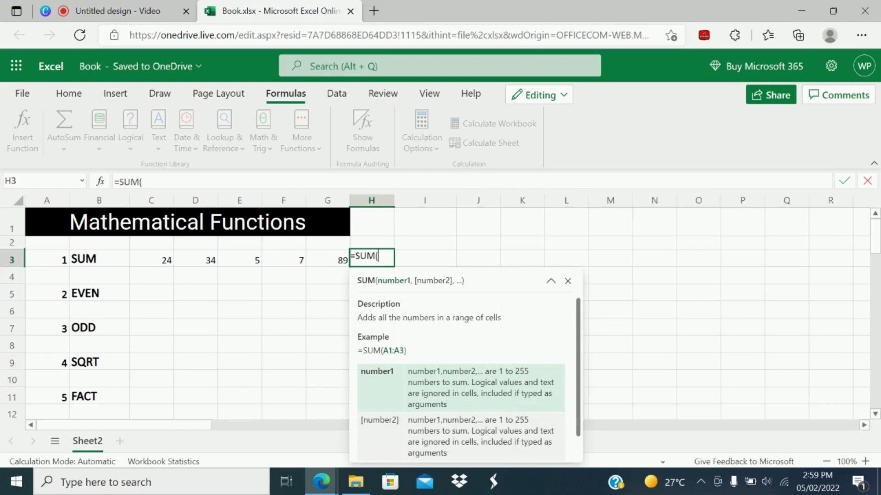
pyautogui.moveTo(448, 332)
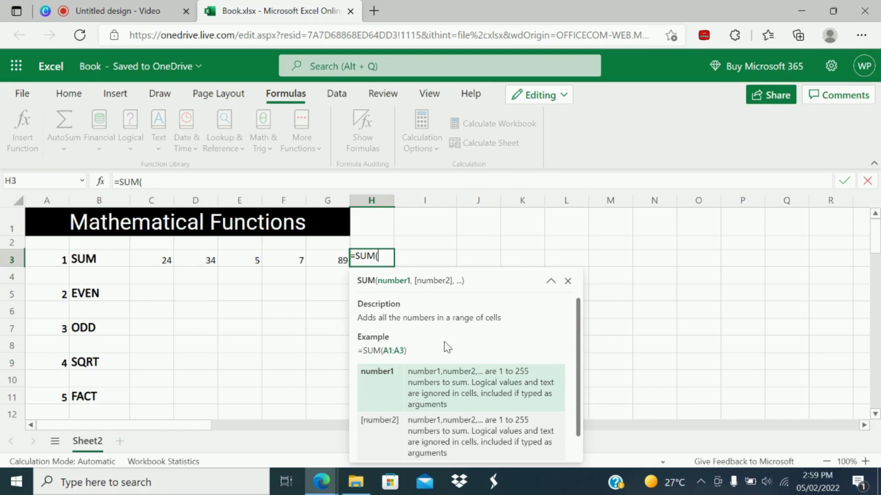
pyautogui.moveTo(156, 264)
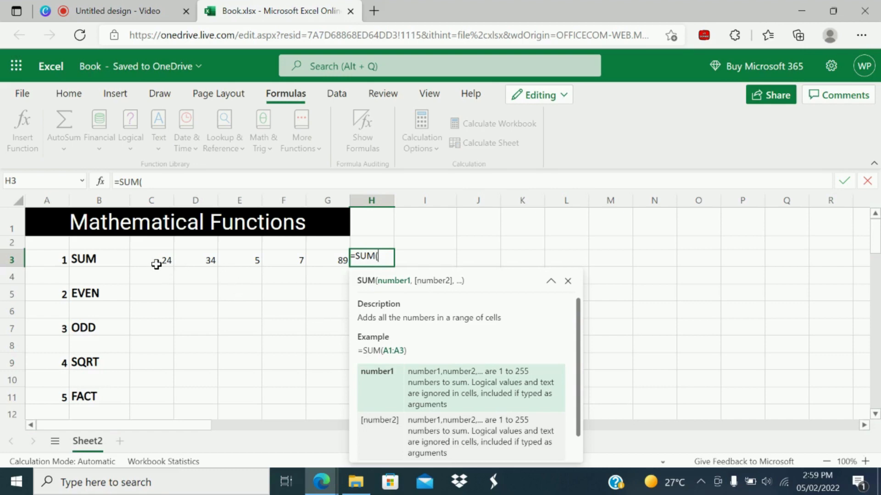
pyautogui.moveTo(321, 267)
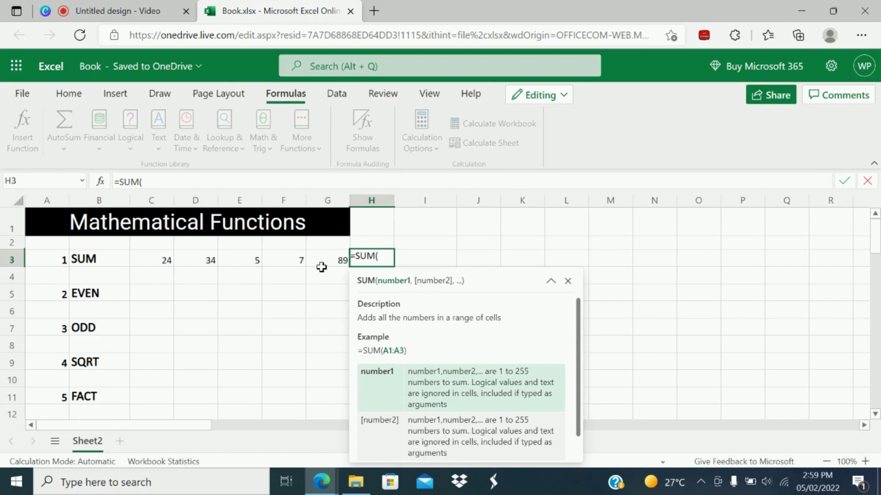
pyautogui.moveTo(336, 262)
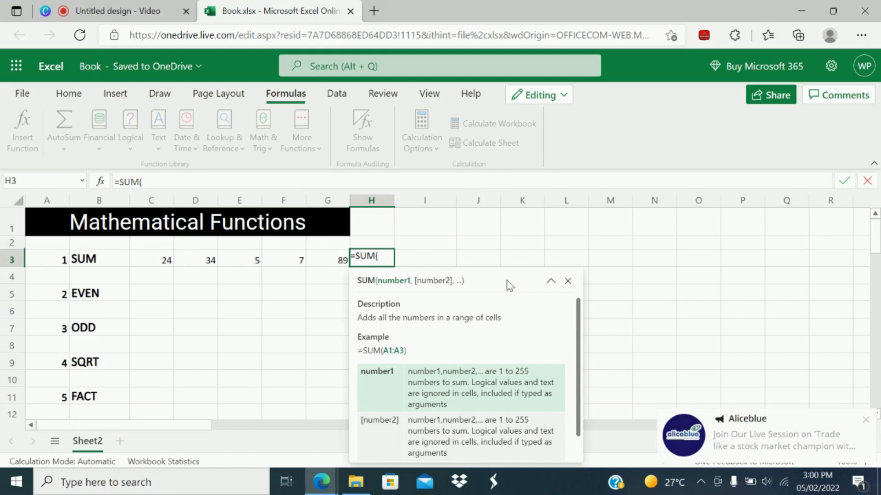
pyautogui.write('(')
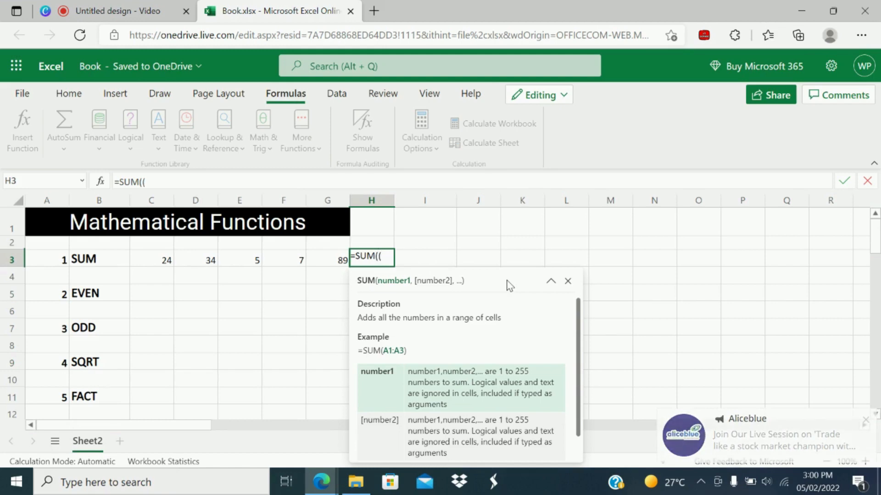
pyautogui.click(151, 258)
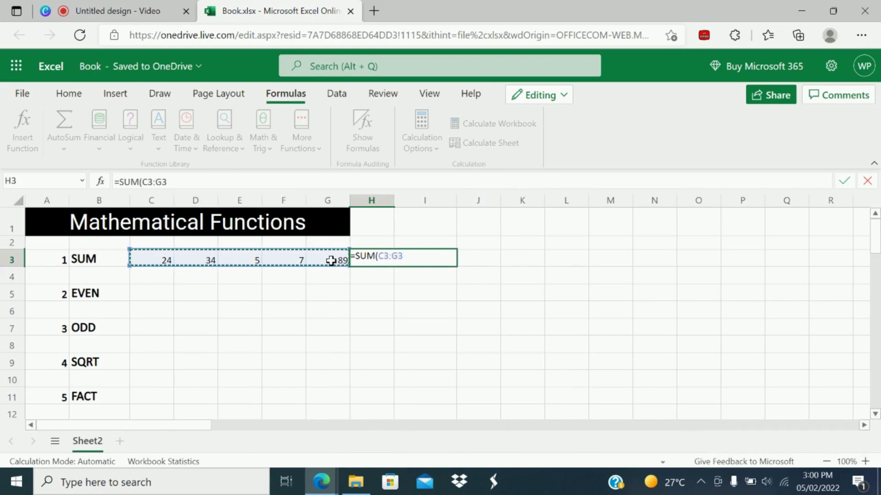
pyautogui.press('Enter')
pyautogui.write('=')
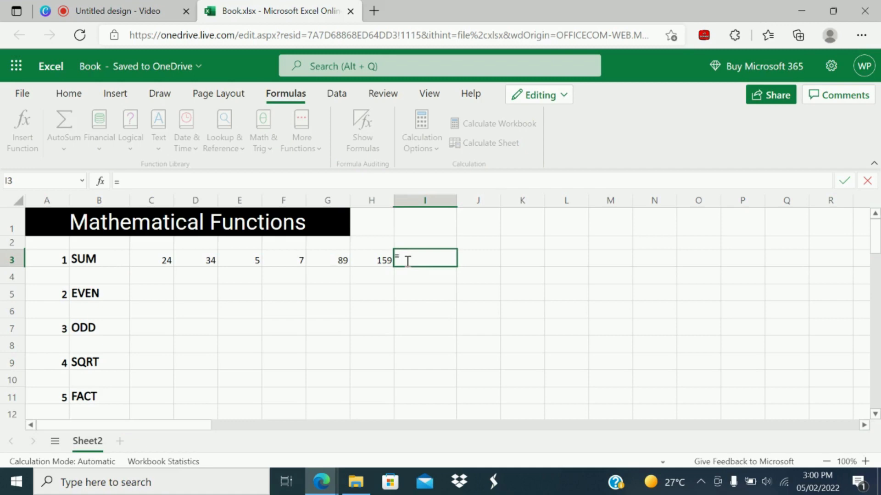
# Enter =FORMULATEXT(H3) in I3 so it displays =SUM(C3:G3)
pyautogui.write('fo')
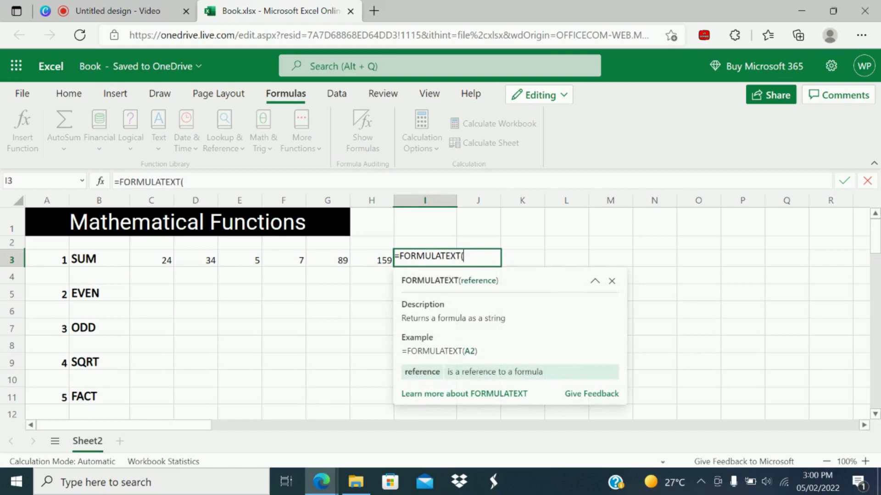
pyautogui.click(372, 259)
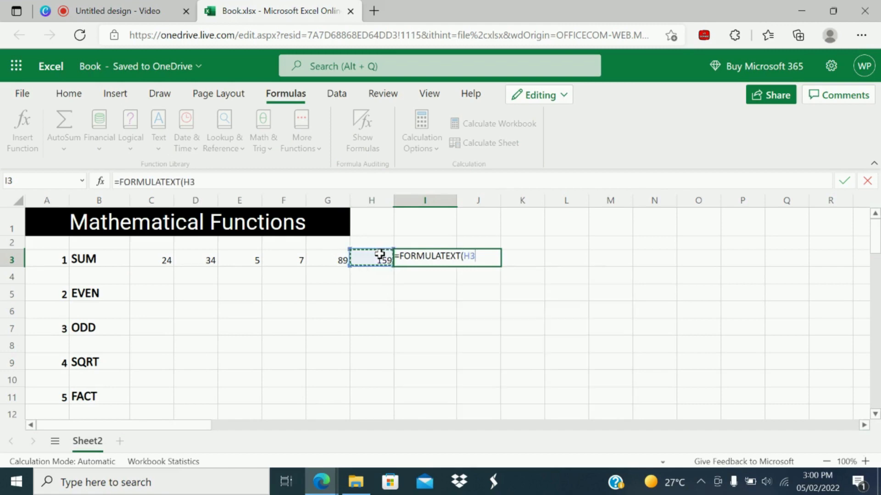
pyautogui.press('Return')
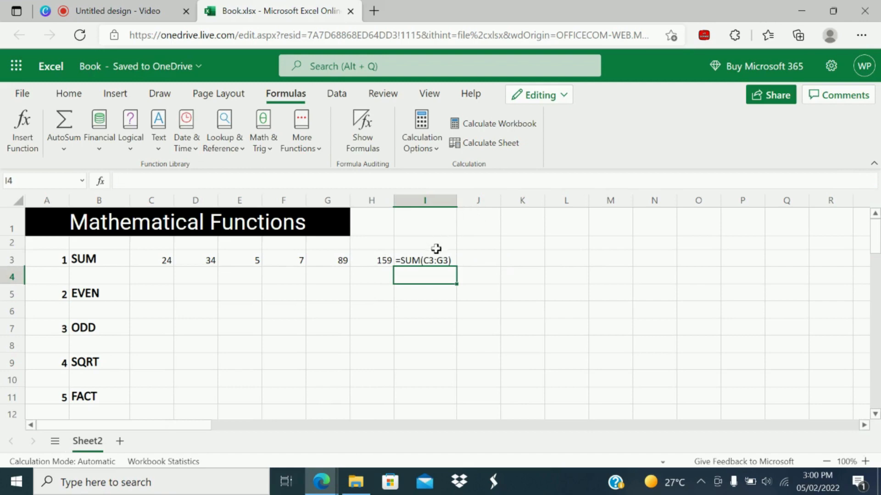
pyautogui.moveTo(148, 259)
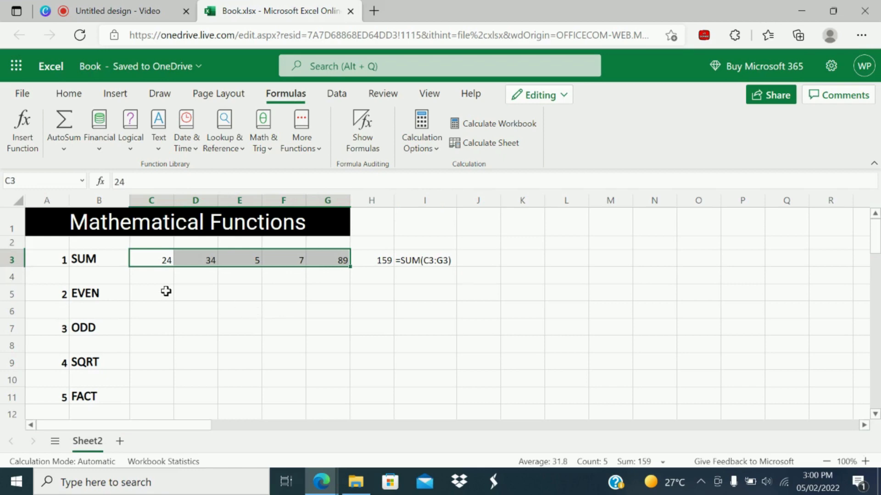
# Enter =EVEN(F3) in C5, rounding 7 up to 8, then move to C7 for ODD
pyautogui.click(328, 293)
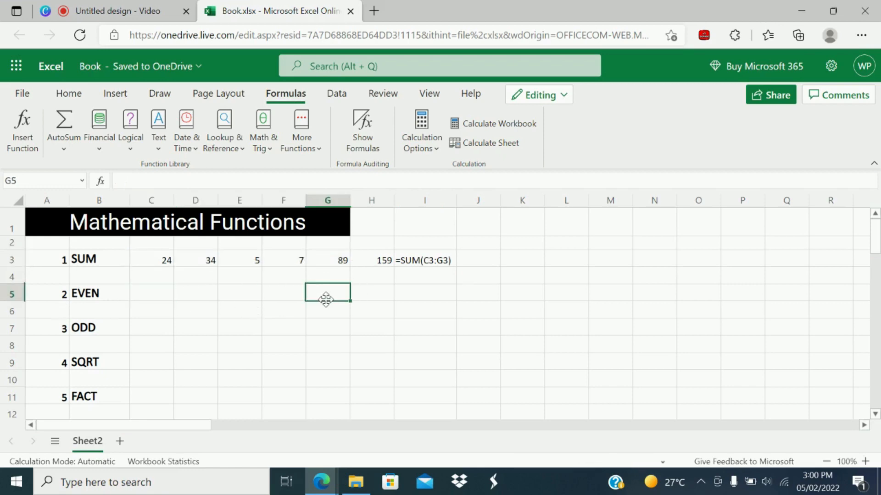
pyautogui.click(152, 293)
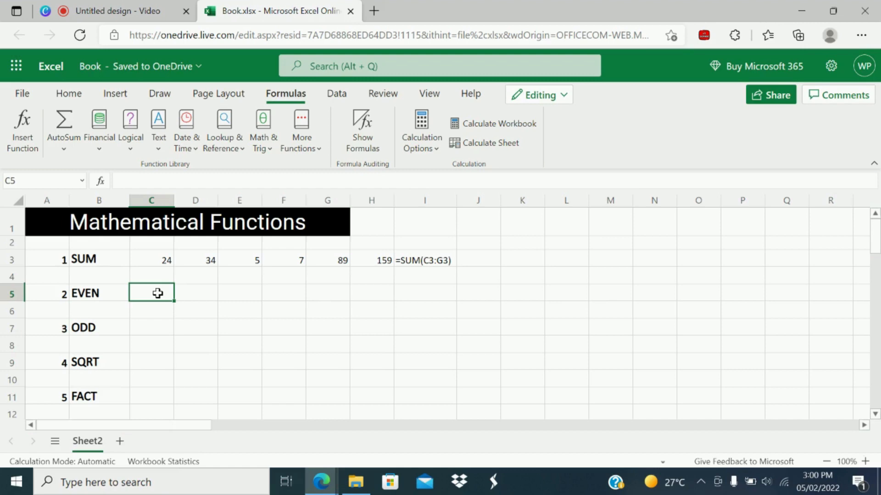
pyautogui.write('=ev')
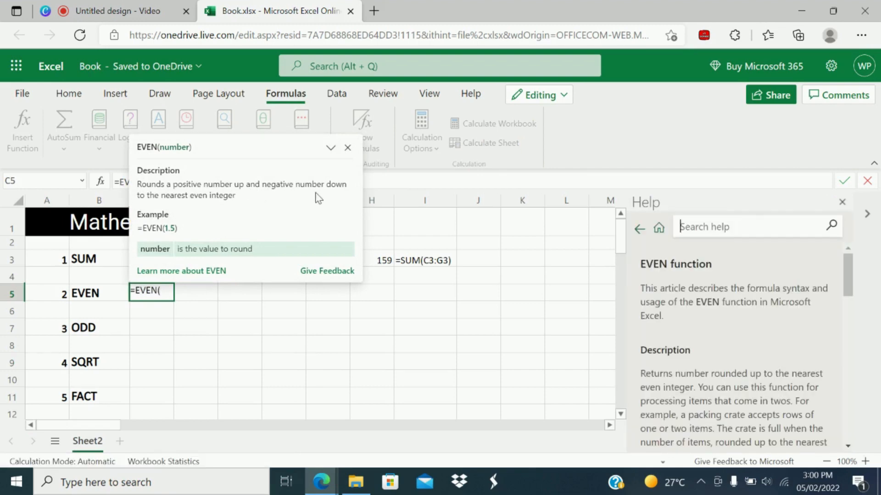
pyautogui.moveTo(324, 198)
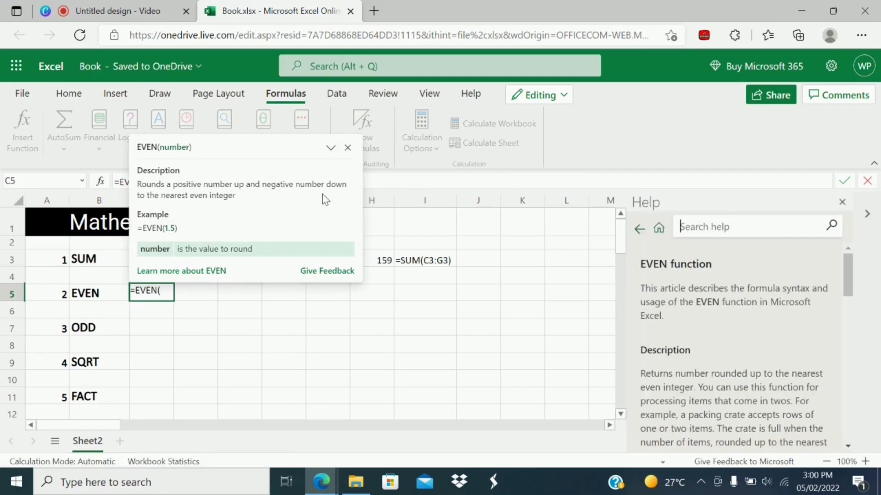
pyautogui.moveTo(227, 288)
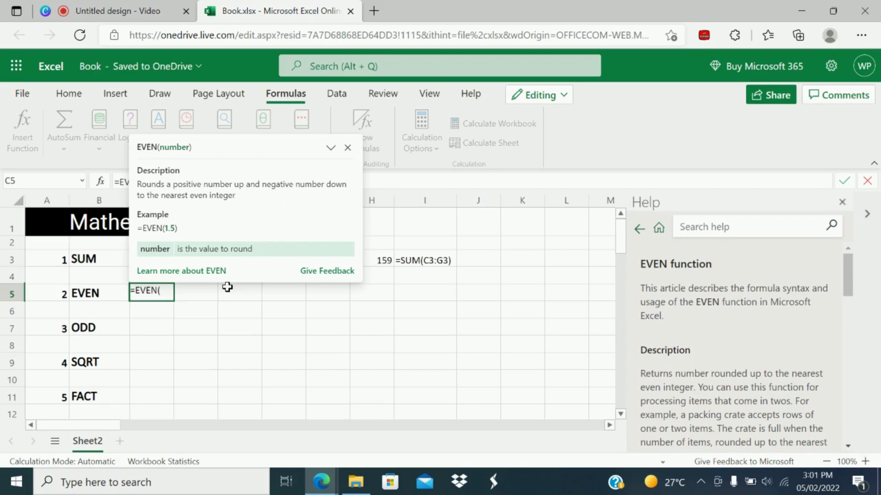
pyautogui.moveTo(254, 150)
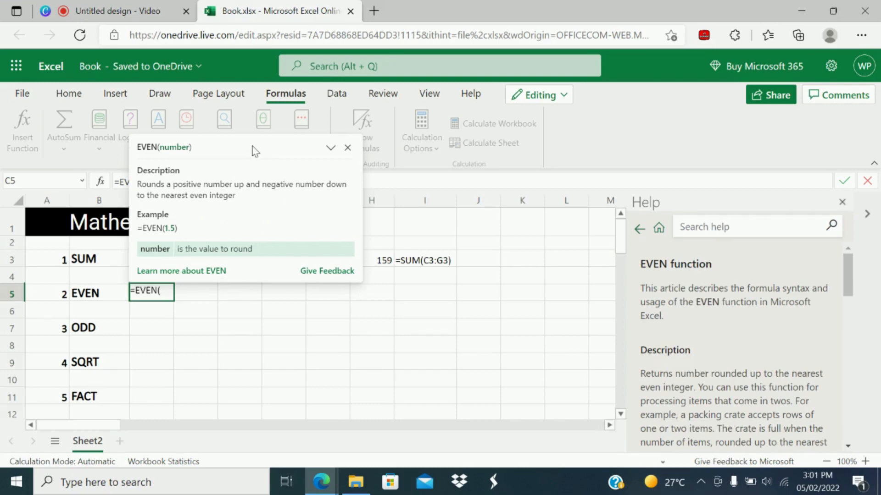
pyautogui.moveTo(228, 296)
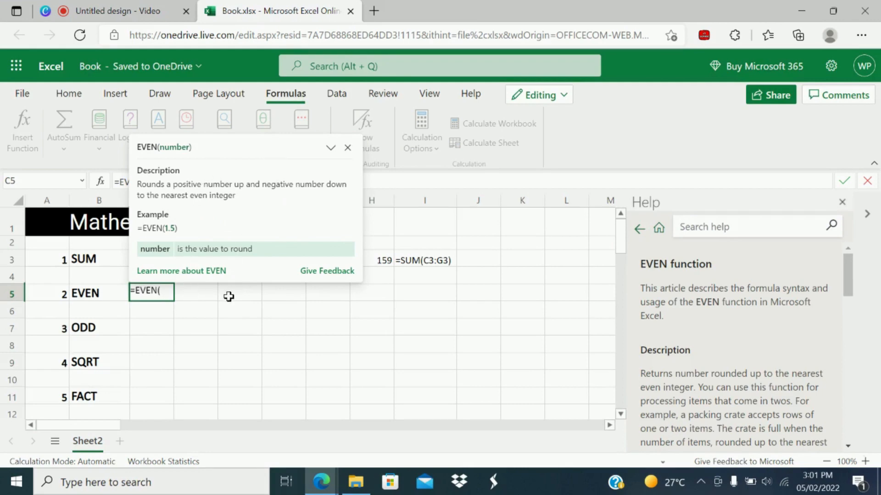
pyautogui.moveTo(150, 289)
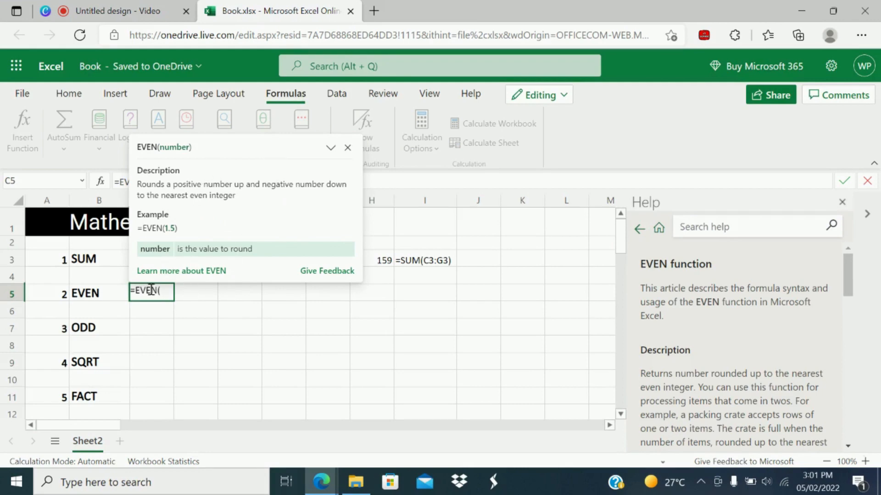
pyautogui.click(151, 277)
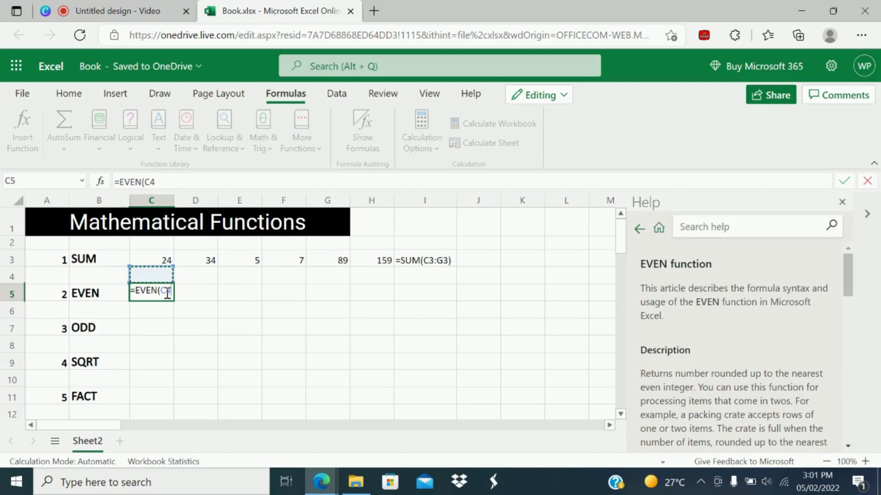
pyautogui.click(284, 259)
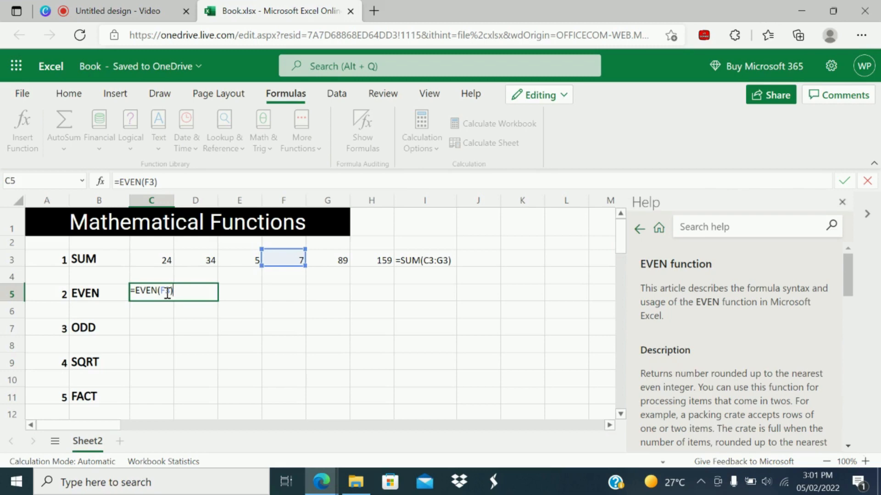
pyautogui.press('Return')
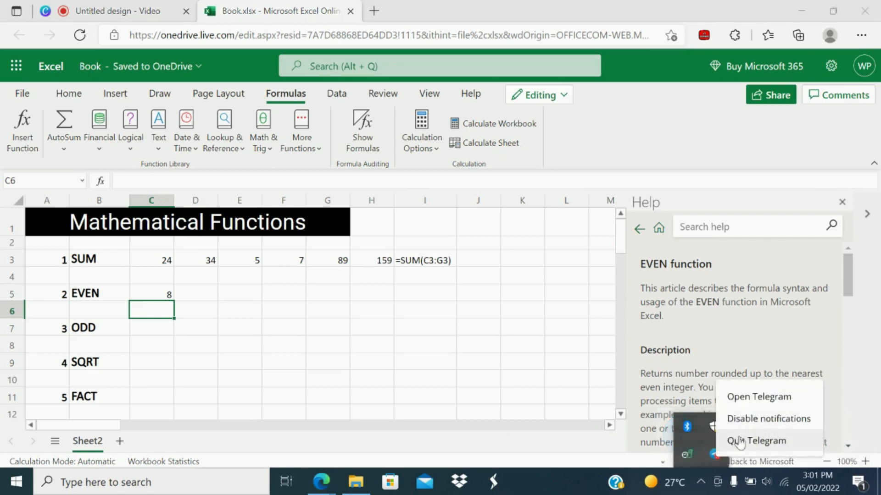
pyautogui.click(425, 362)
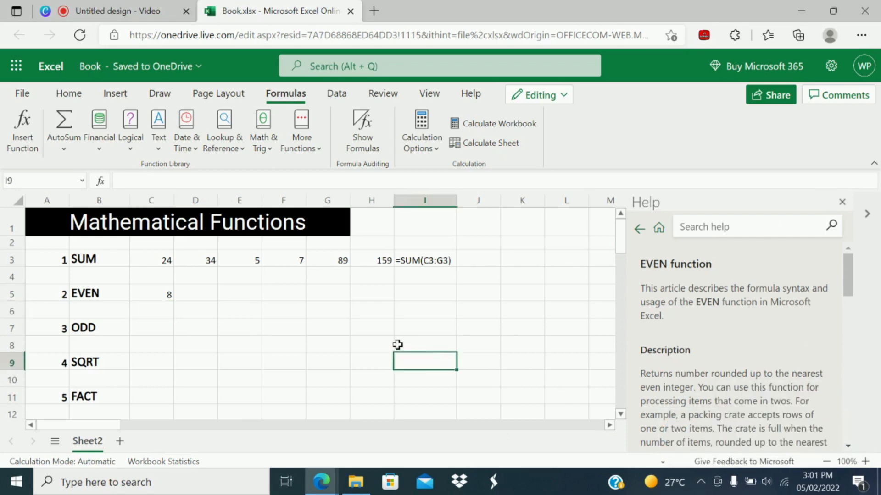
pyautogui.click(150, 328)
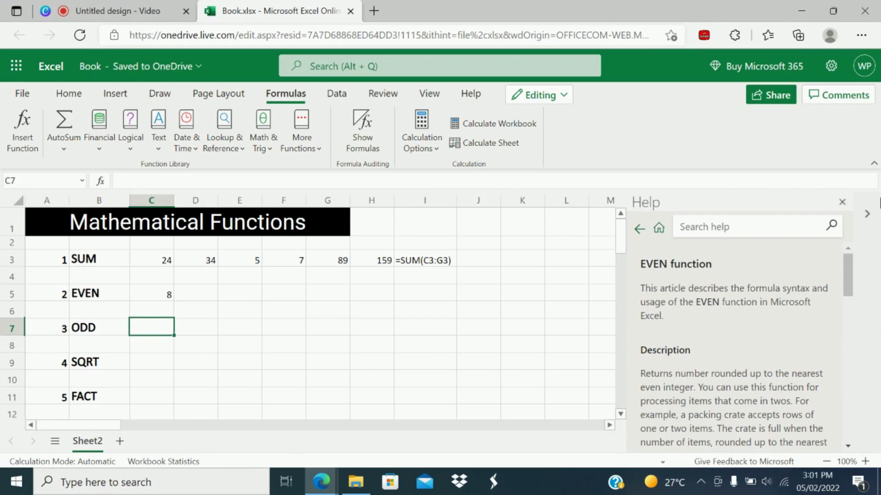
# Close the EVEN help article and enter =ODD(8) in C7, giving 9
pyautogui.click(843, 201)
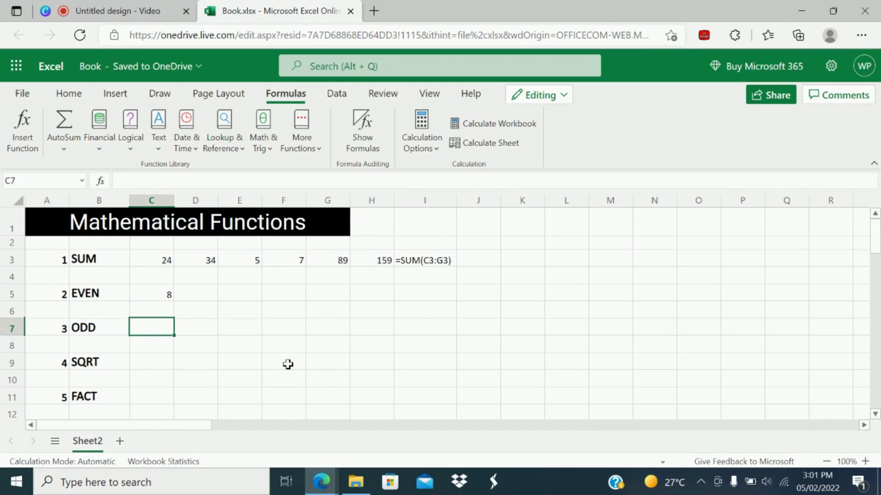
pyautogui.write('=')
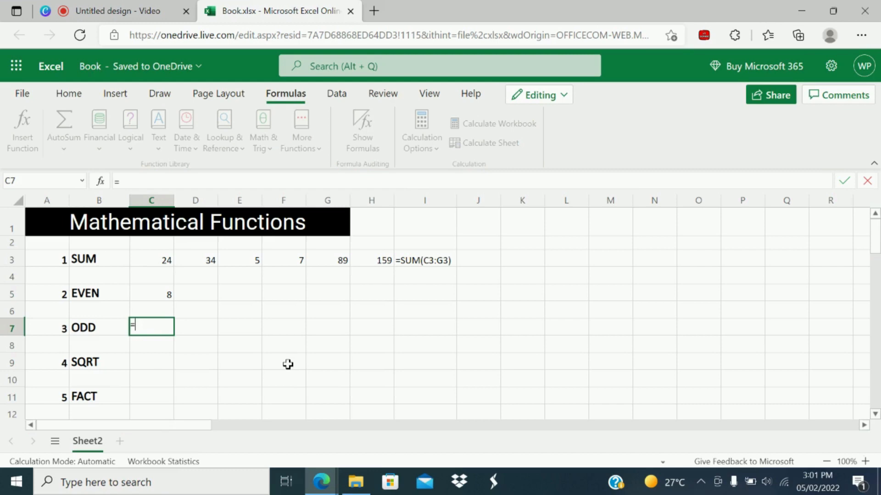
pyautogui.write('od')
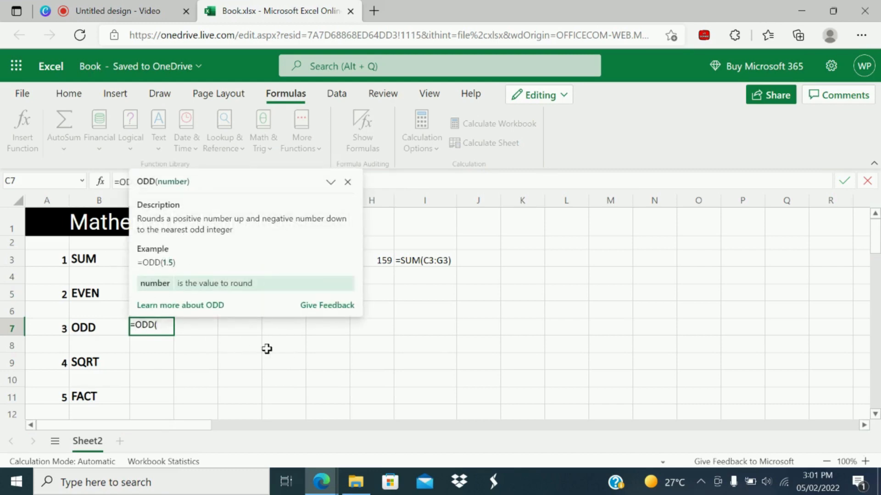
pyautogui.write('8')
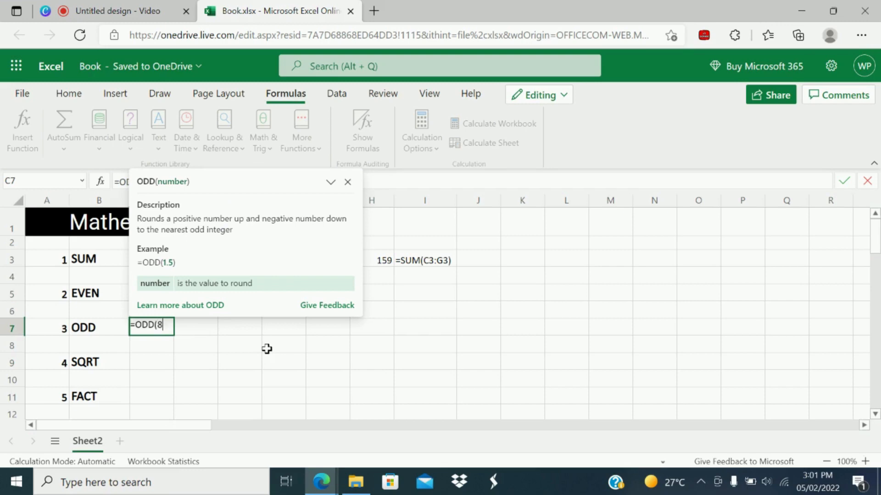
pyautogui.press('Enter')
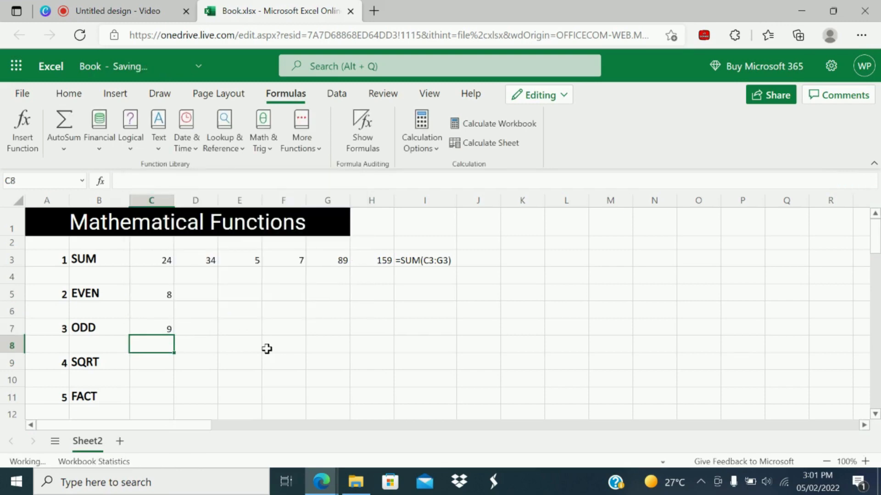
pyautogui.click(152, 327)
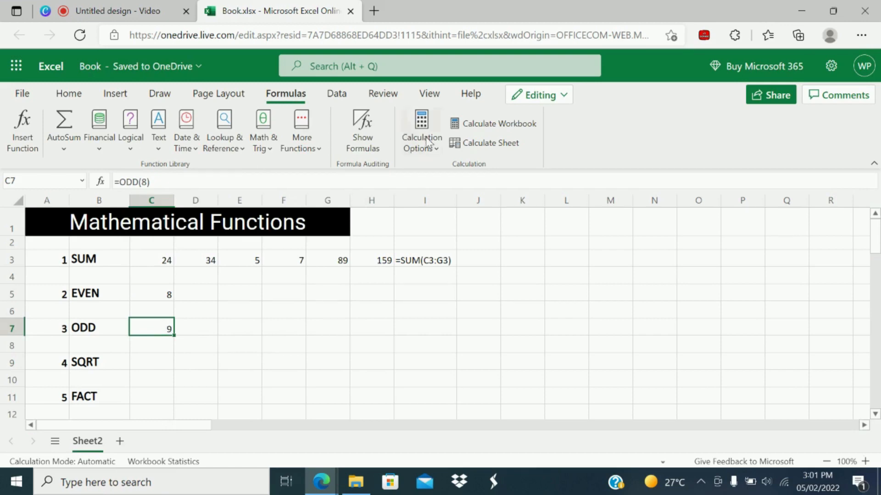
pyautogui.click(424, 259)
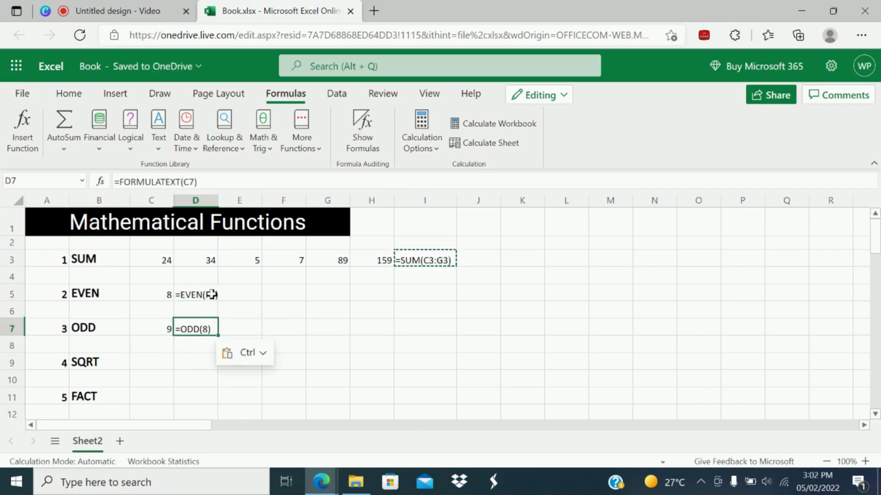
# Start an =SQRT formula in C9
pyautogui.click(151, 361)
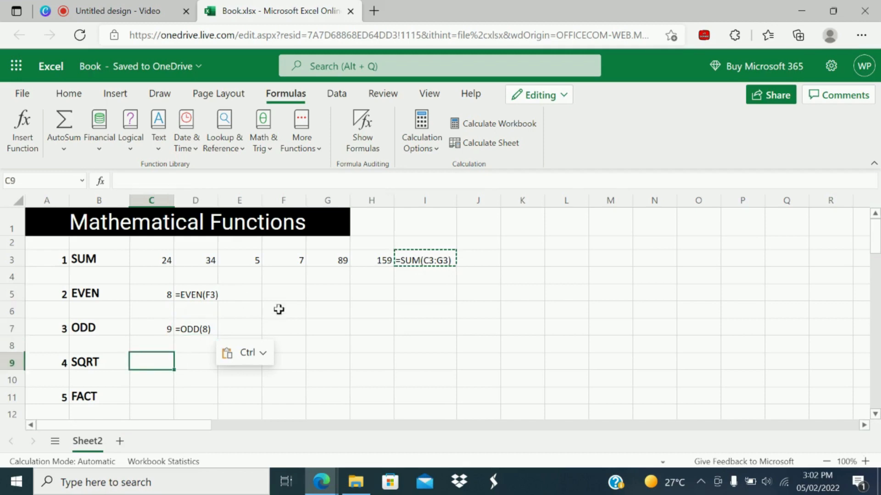
pyautogui.moveTo(382, 429)
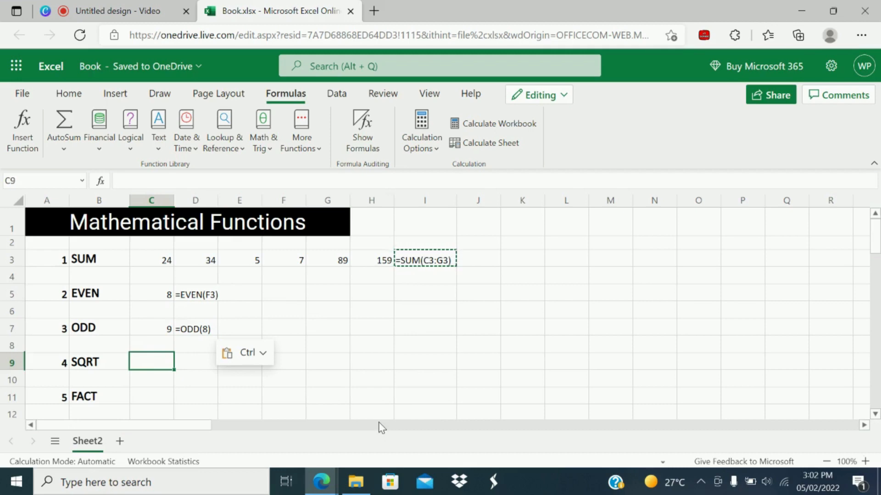
pyautogui.write('=sq')
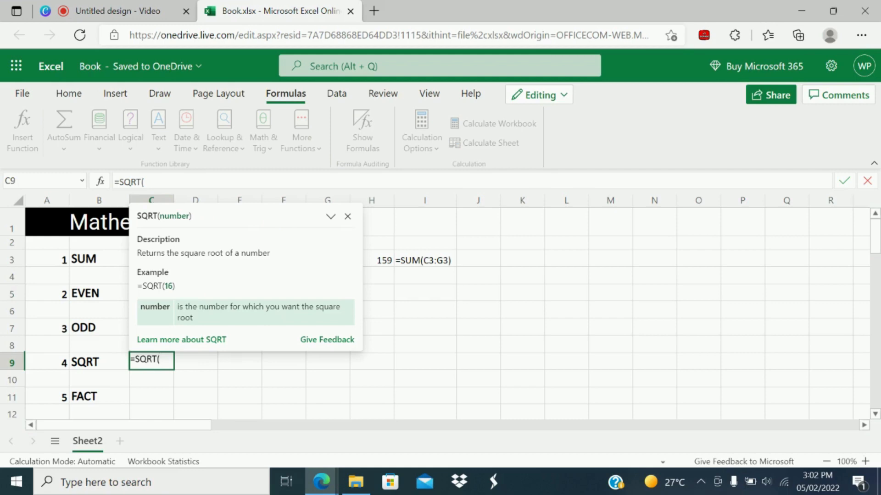
# Complete =SQRT(25) in C9, giving 5, and select a cell for its formula text
pyautogui.write('25')
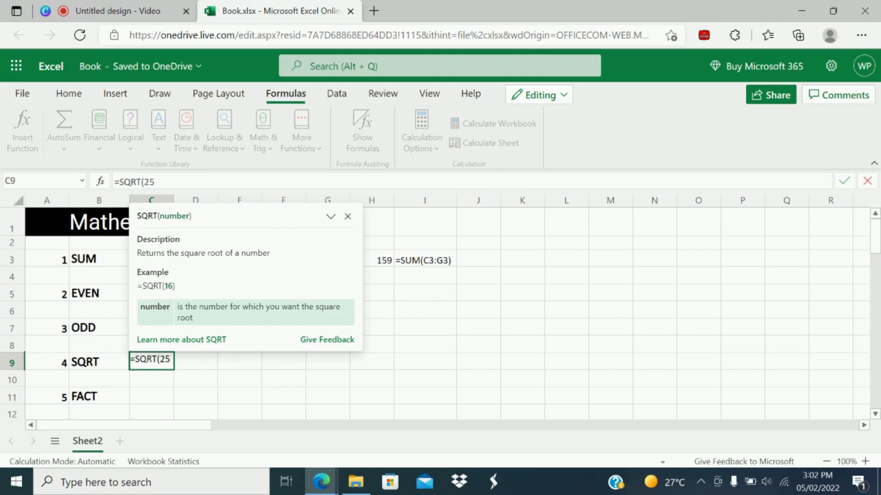
pyautogui.press('Return')
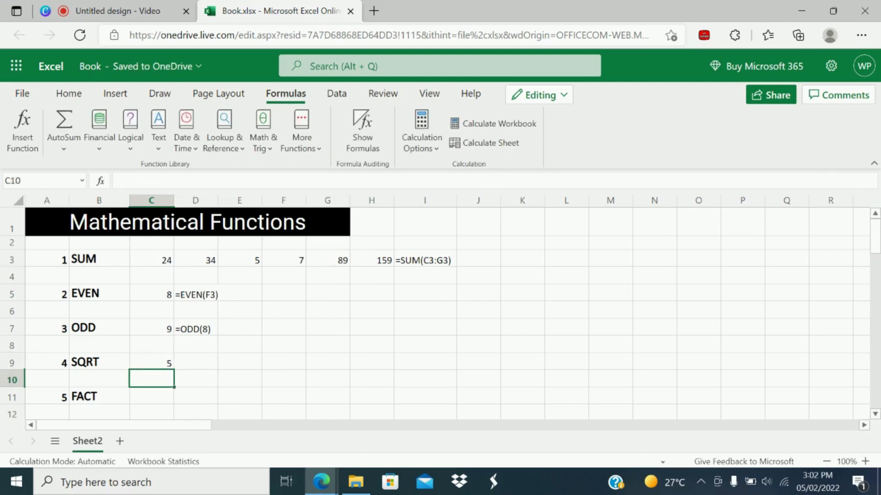
pyautogui.click(195, 328)
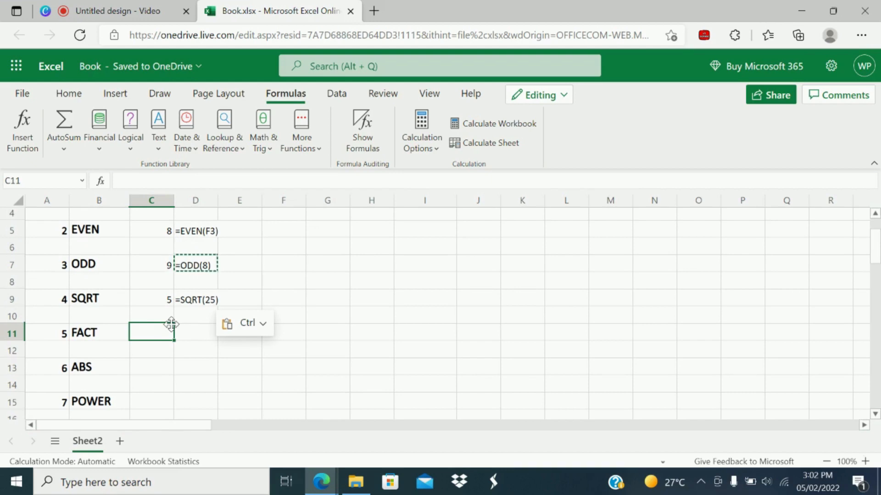
# Enter =FACT(4) in C11, giving 24
pyautogui.write('=f')
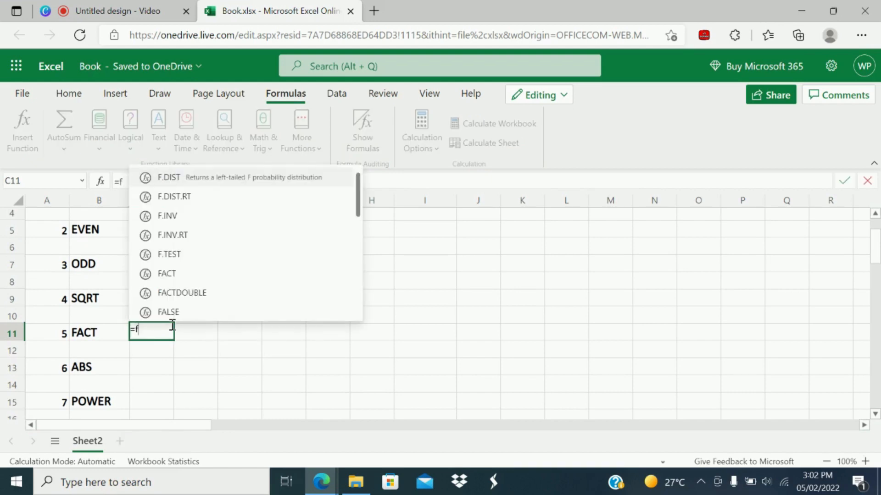
pyautogui.write('ac')
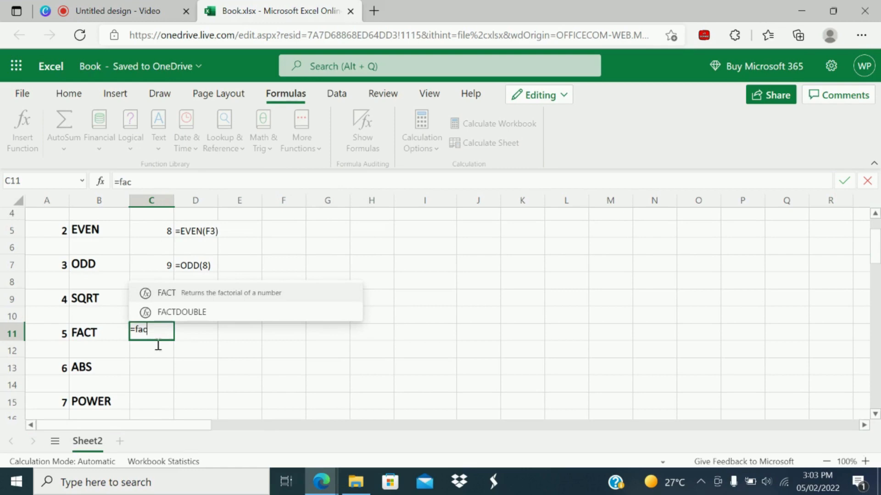
pyautogui.moveTo(177, 297)
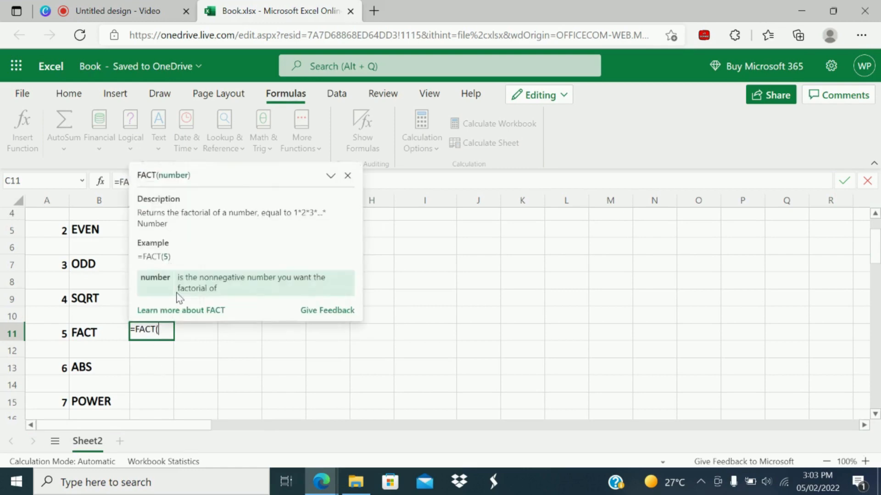
pyautogui.moveTo(177, 314)
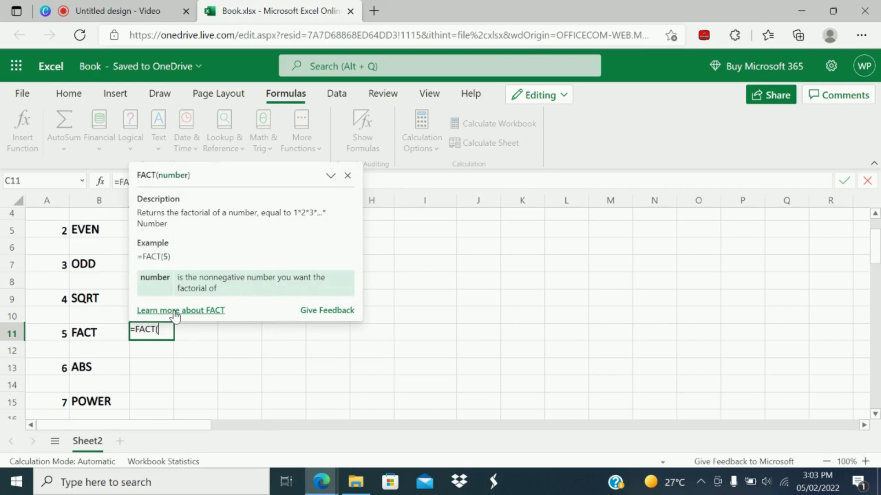
pyautogui.moveTo(189, 257)
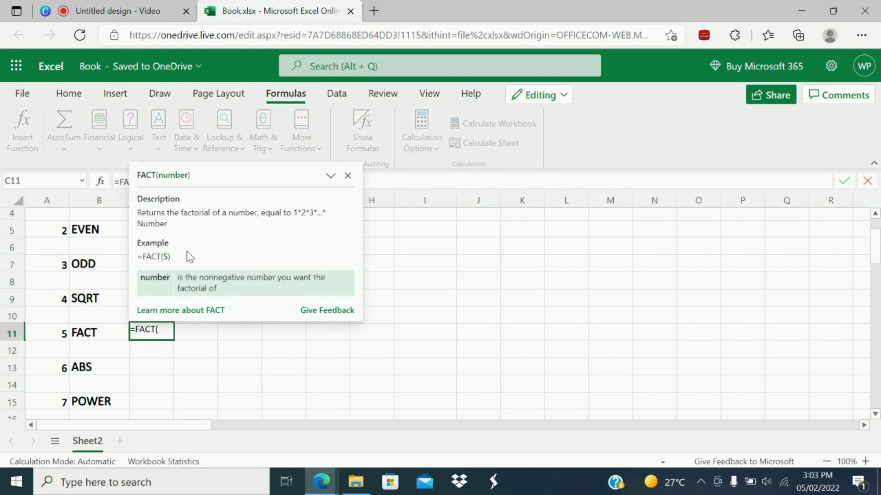
pyautogui.write('4')
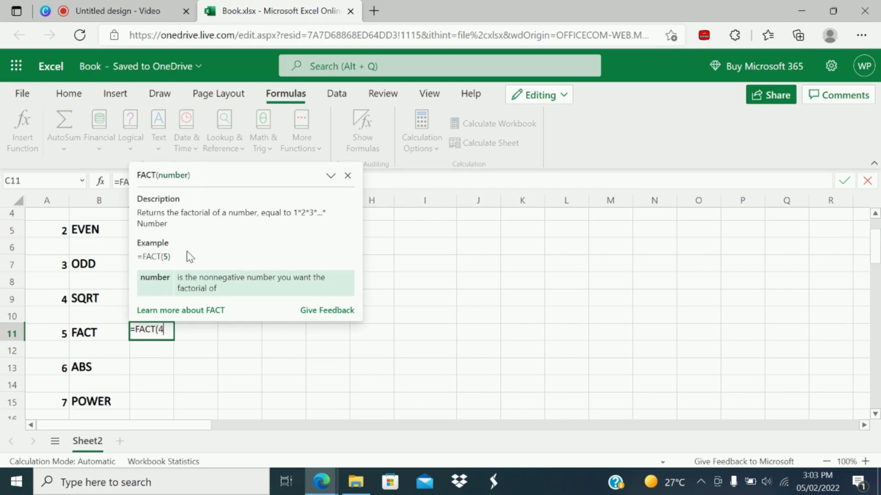
pyautogui.press('enter')
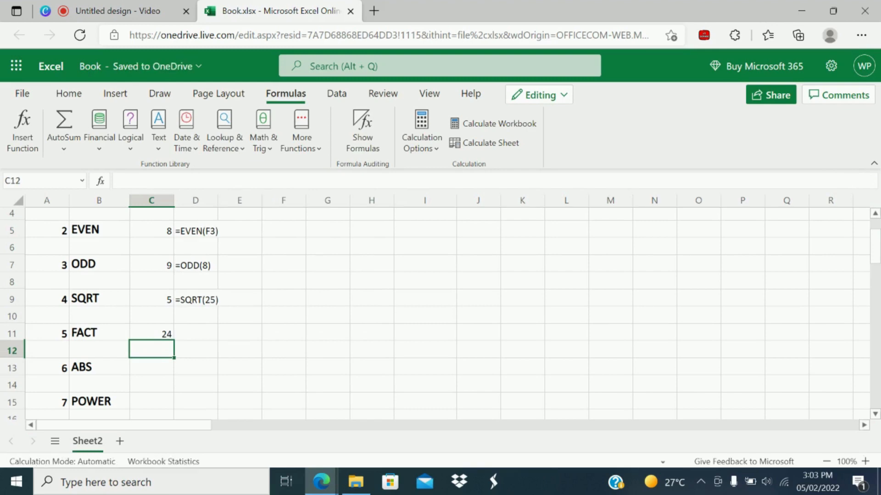
# Check the factorial with =4*3*2 in D11, also giving 24
pyautogui.click(194, 333)
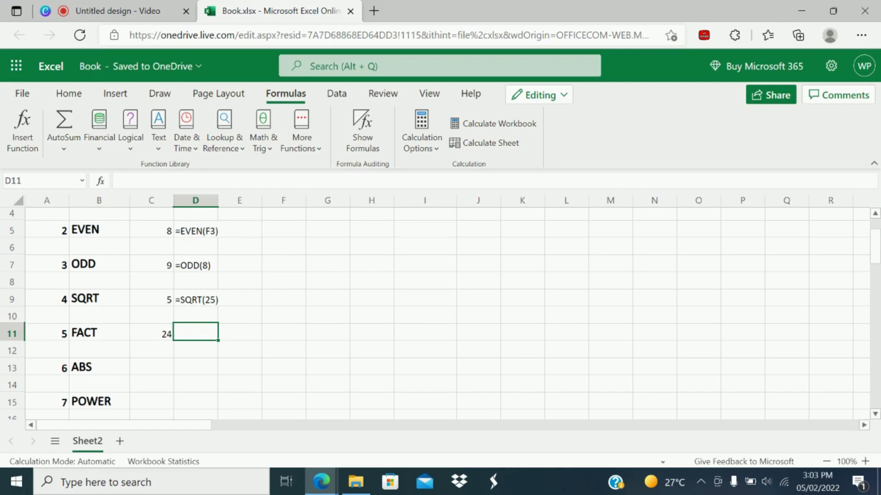
pyautogui.write('=4')
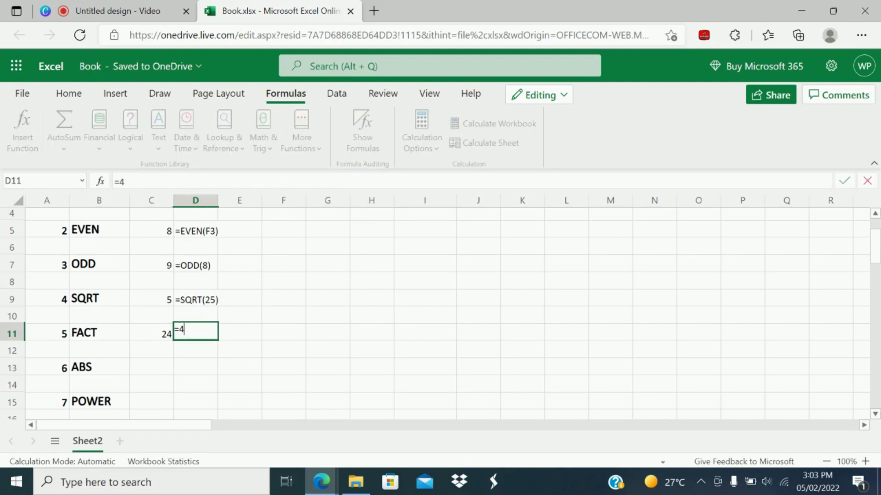
pyautogui.write('*3')
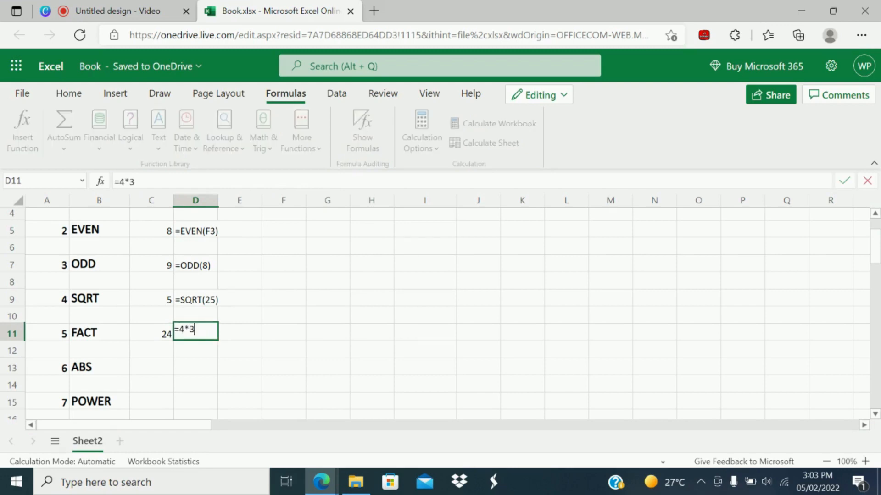
pyautogui.write('*2')
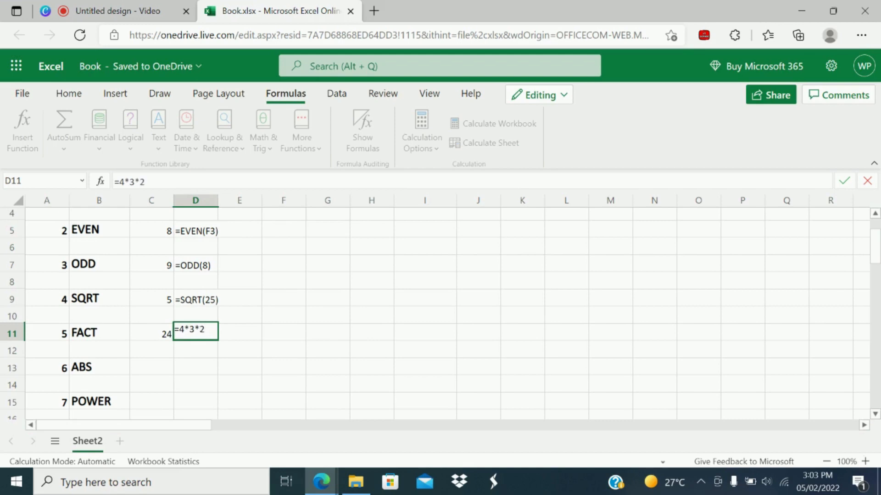
pyautogui.press('Return')
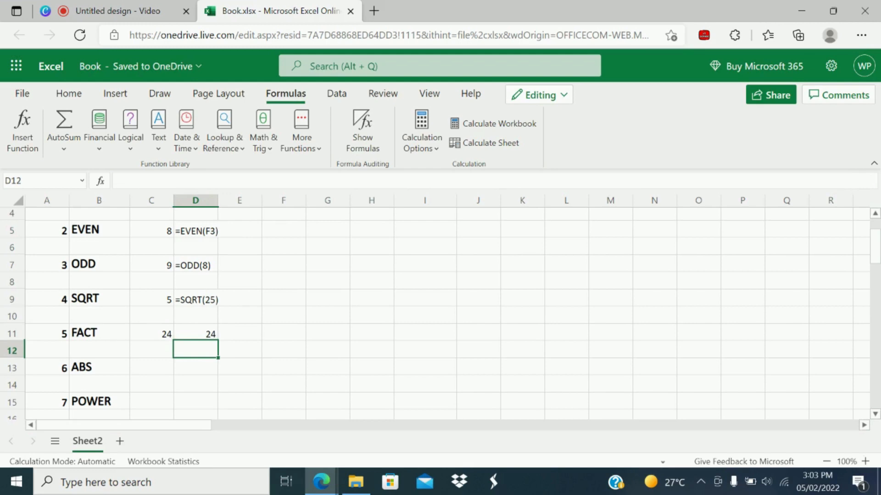
pyautogui.moveTo(246, 153)
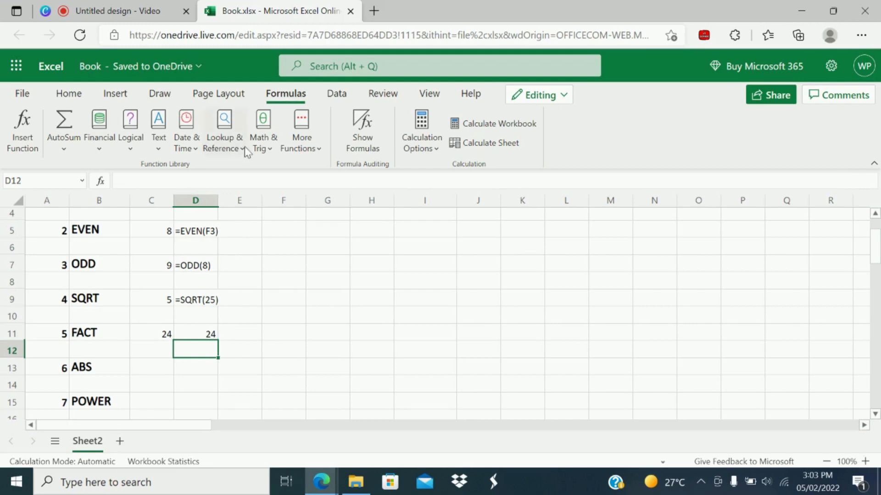
# Enter =ABS(-25) in C13, returning 25, and select D13 for its formula text
pyautogui.click(195, 299)
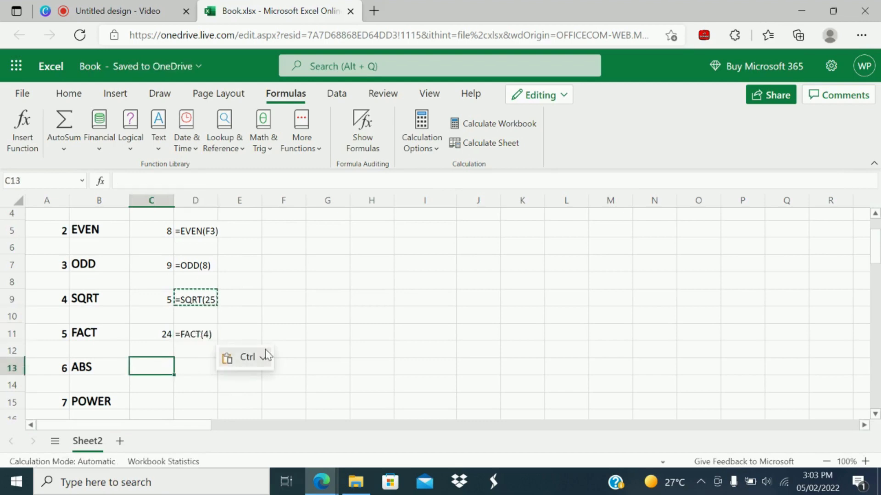
pyautogui.moveTo(247, 357)
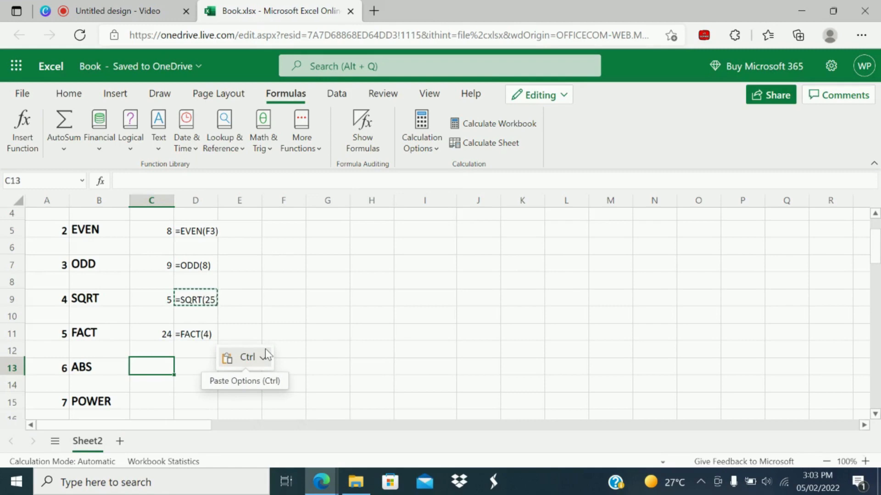
pyautogui.write('=')
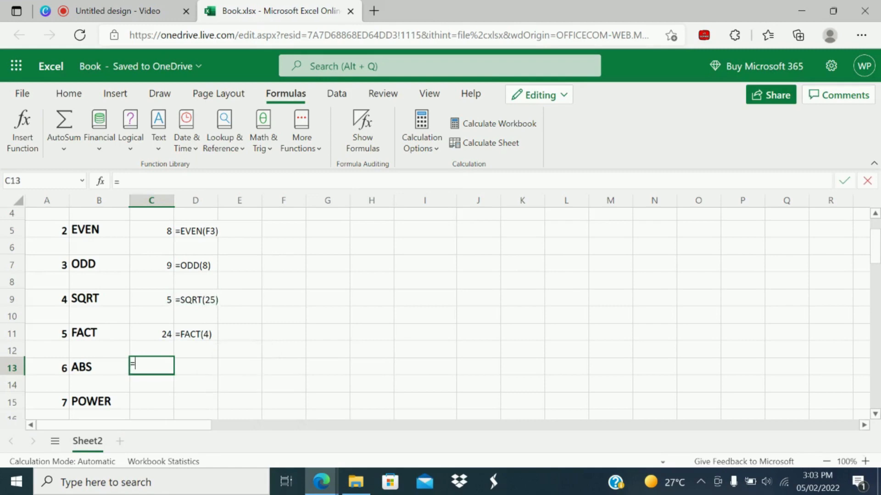
pyautogui.write('ab')
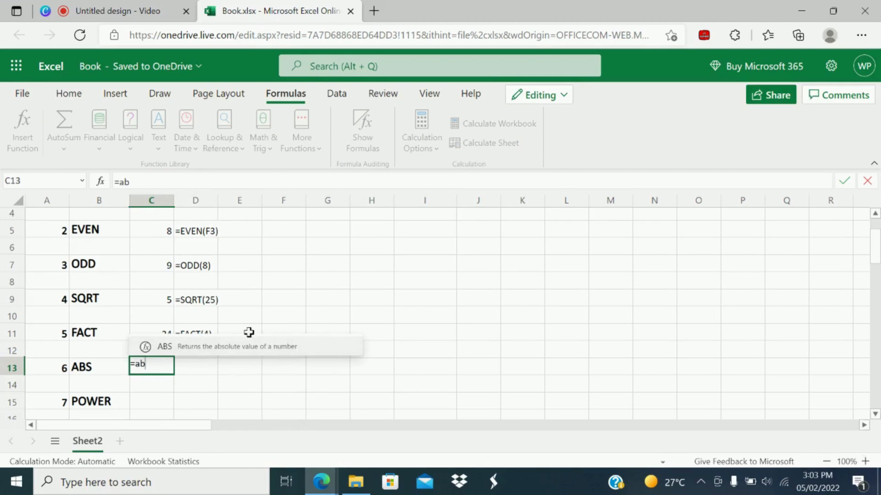
pyautogui.write('S(')
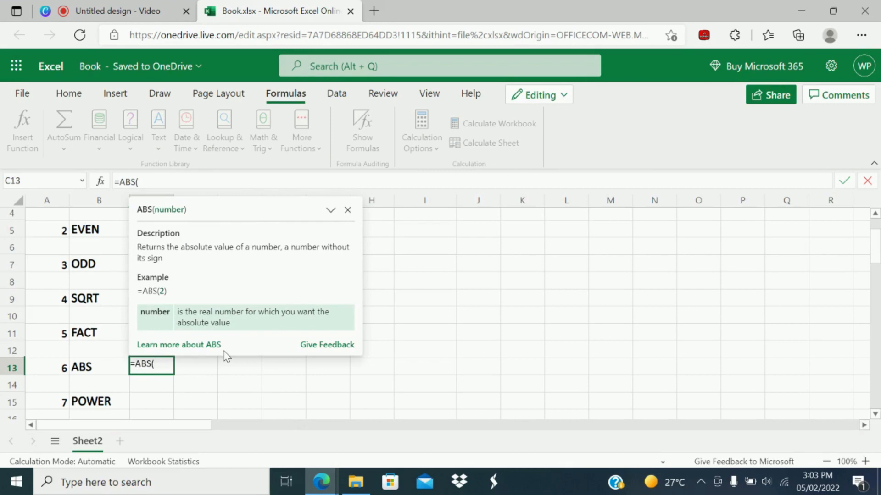
pyautogui.write('-2')
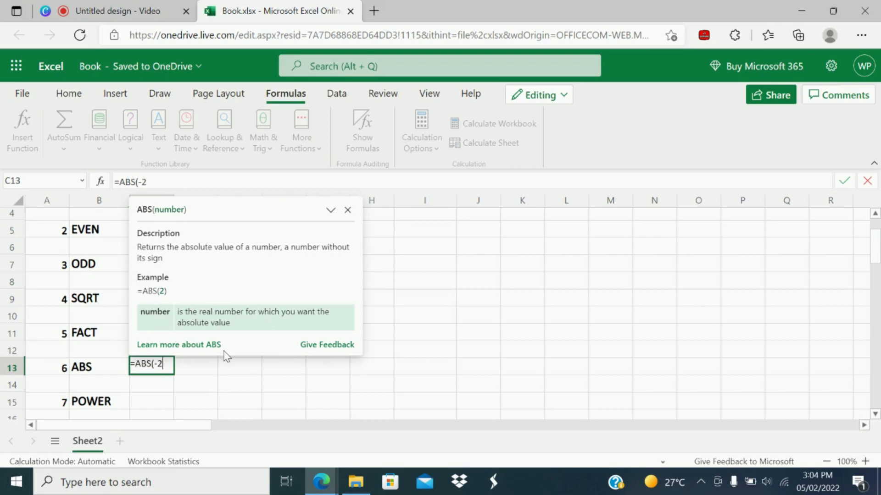
pyautogui.write('5')
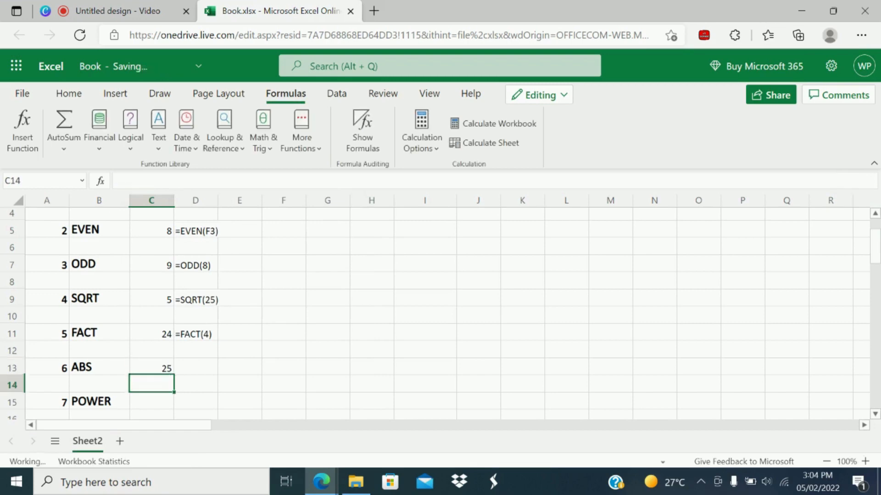
pyautogui.click(151, 367)
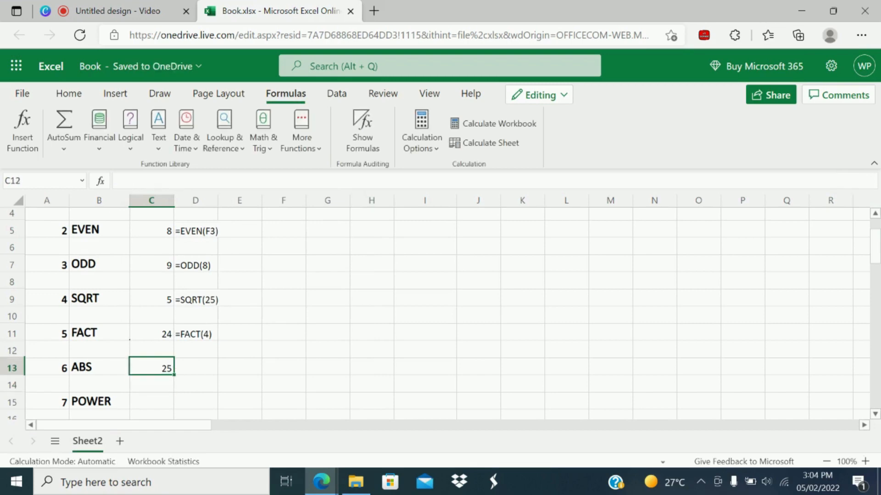
pyautogui.click(195, 367)
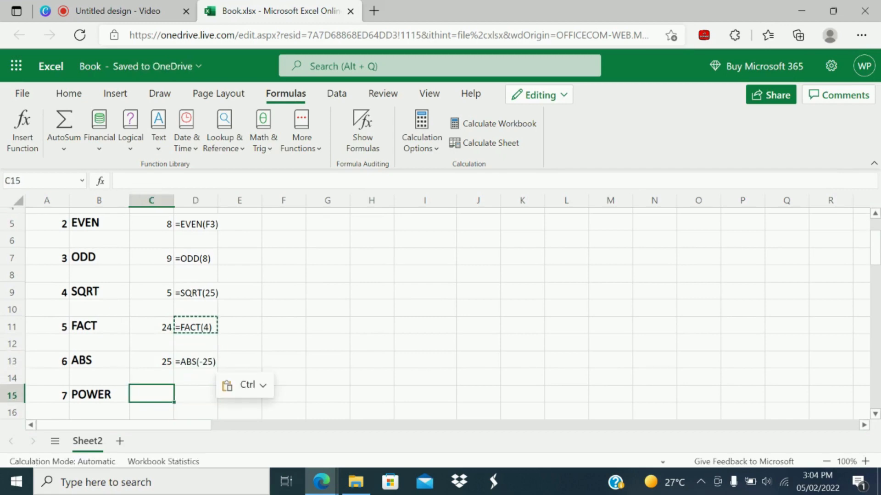
# Enter =POWER(4,2) in C15 and check it against =4*4 in D16
pyautogui.write('=power')
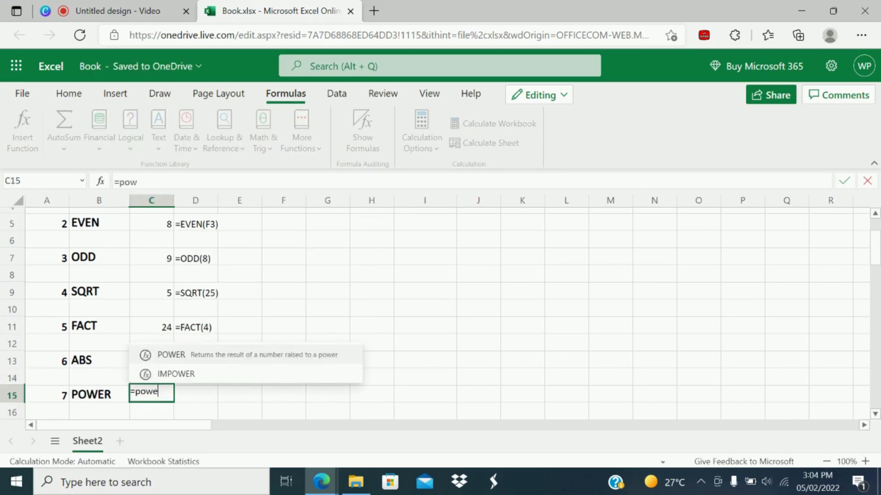
pyautogui.click(170, 354)
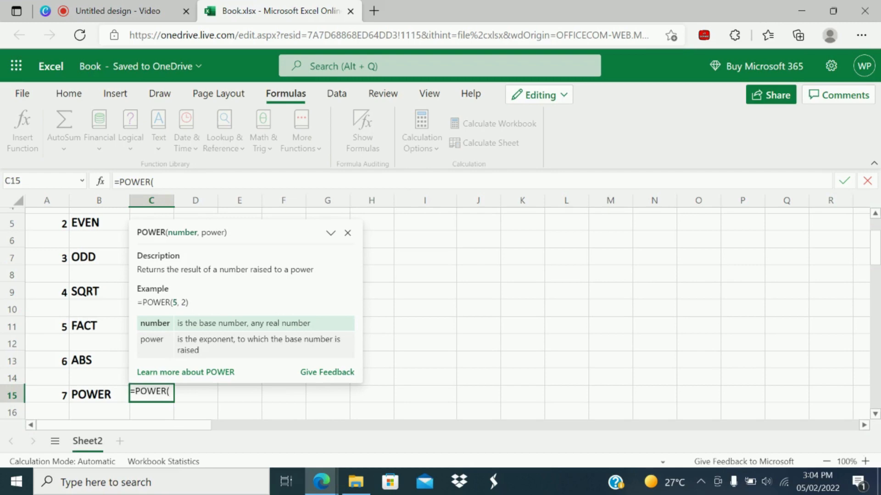
pyautogui.write('4,')
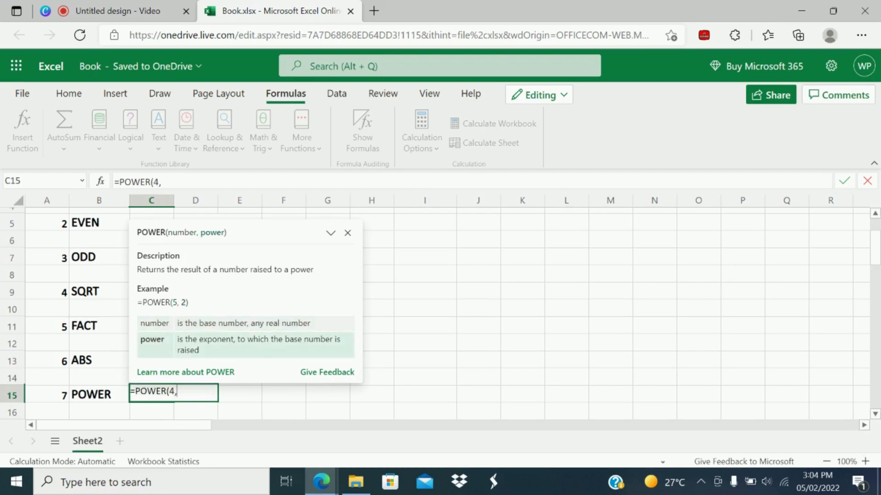
pyautogui.write('2')
pyautogui.click(195, 411)
pyautogui.write('=')
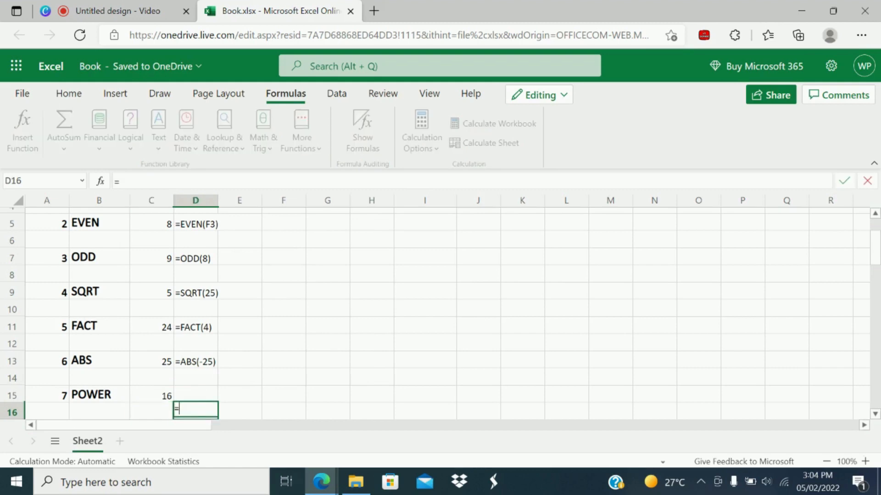
pyautogui.write('4')
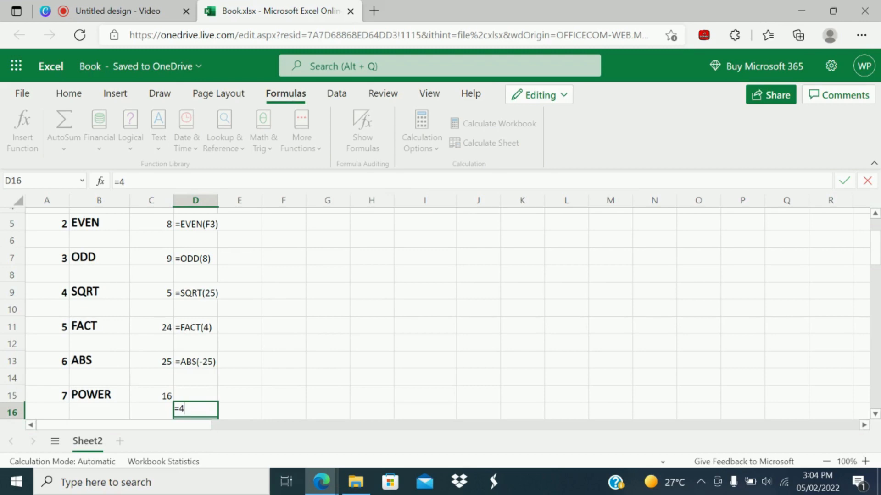
pyautogui.write('*4')
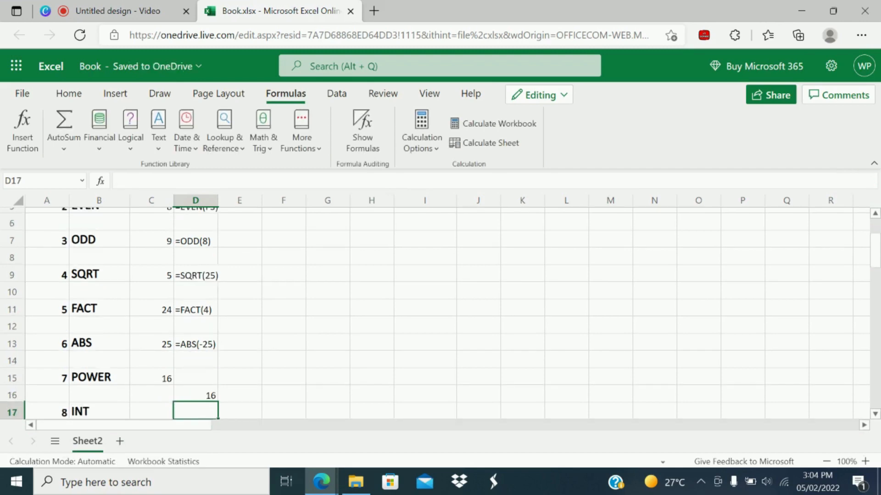
# Change C15 to =POWER(4,3) giving 64, verified by =4*4*4, then move to D15
pyautogui.click(151, 378)
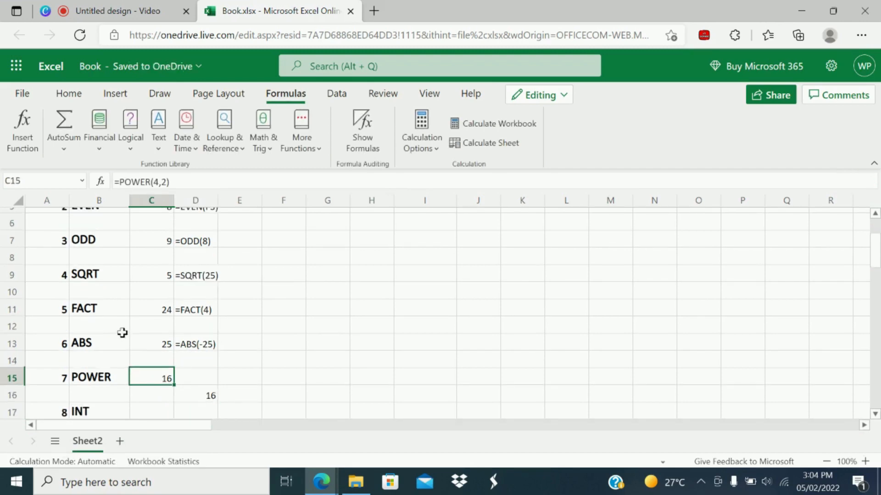
pyautogui.doubleClick(152, 378)
pyautogui.write('3')
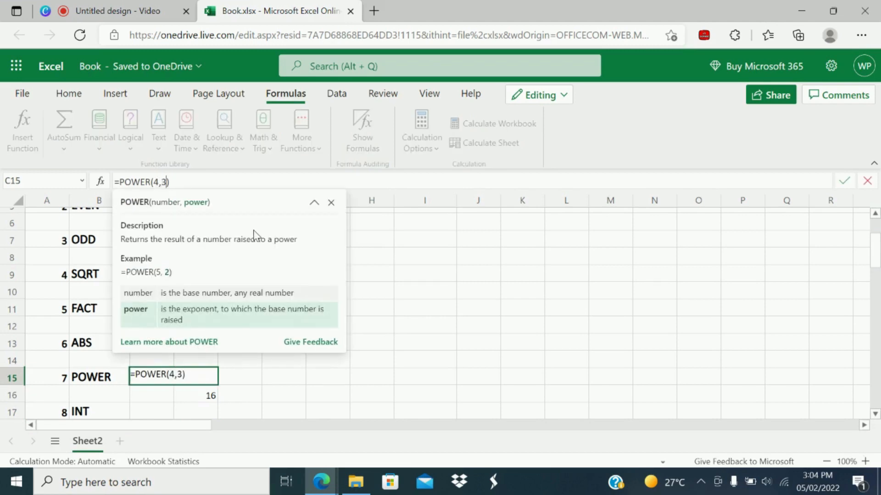
pyautogui.press('Enter')
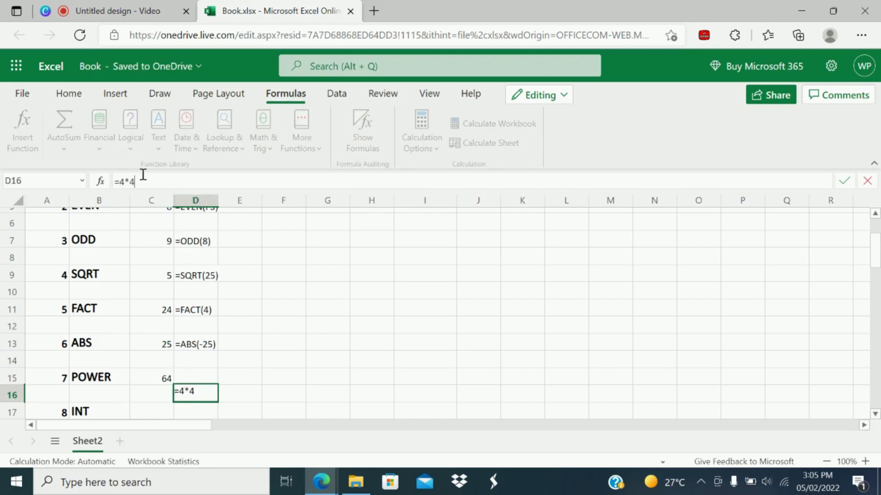
pyautogui.press('Return')
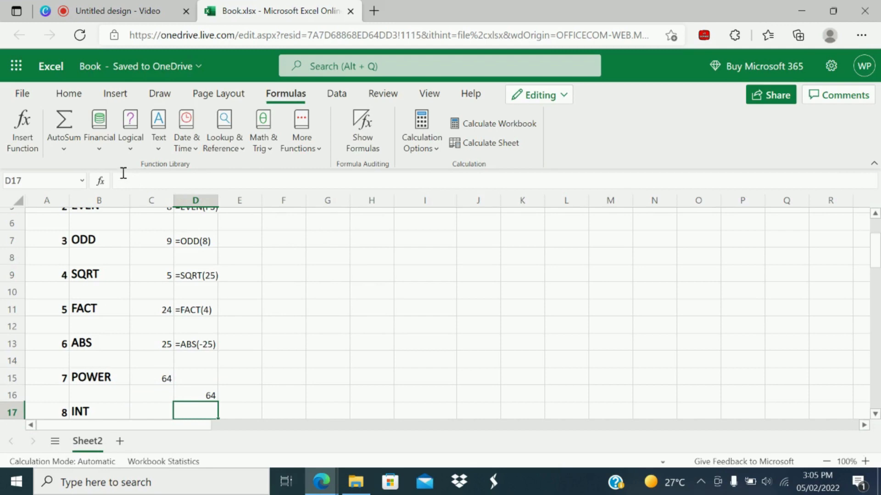
pyautogui.click(196, 394)
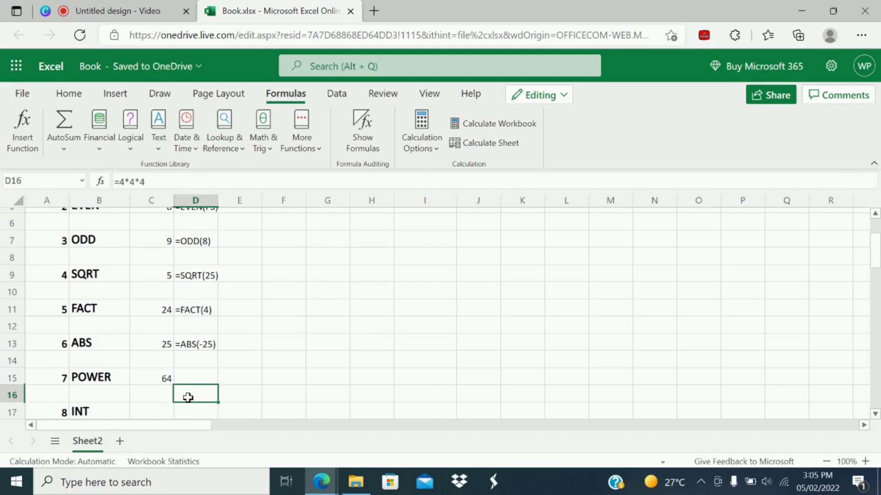
pyautogui.click(151, 378)
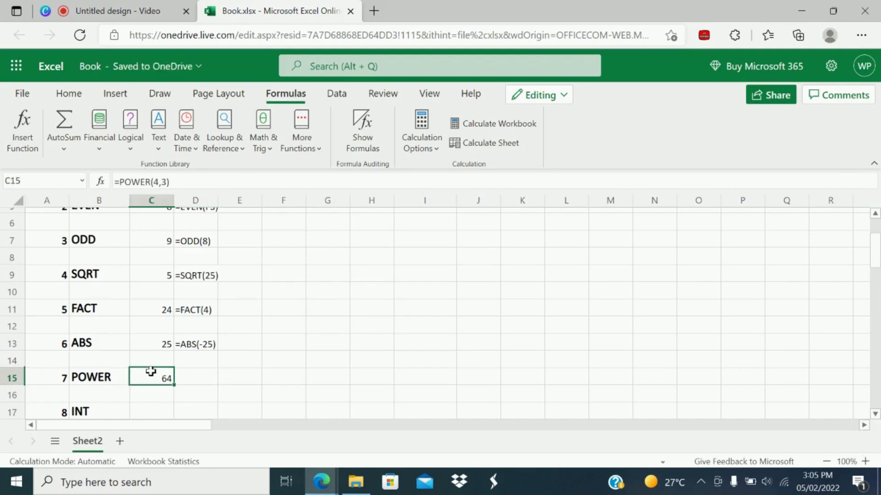
pyautogui.click(196, 378)
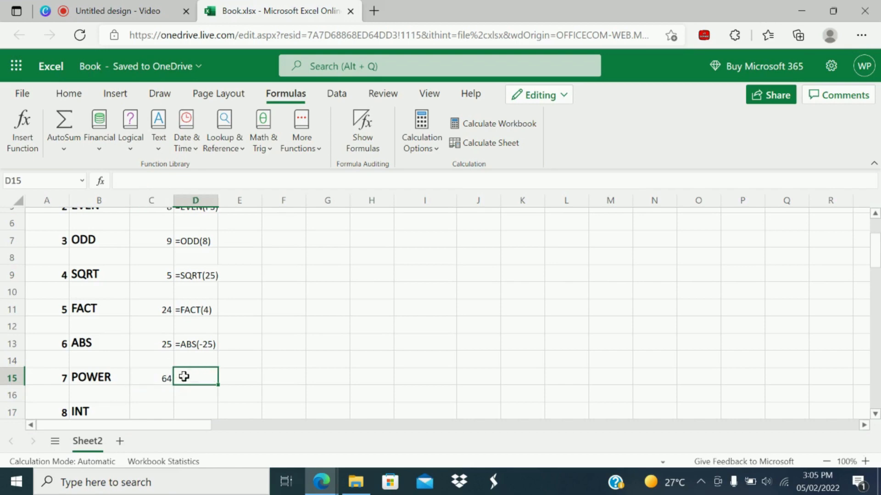
# Show =POWER(4,3) as formula text in D15, then enter =INT(7.8) in C17 giving 7
pyautogui.write('=POWER(4,3)')
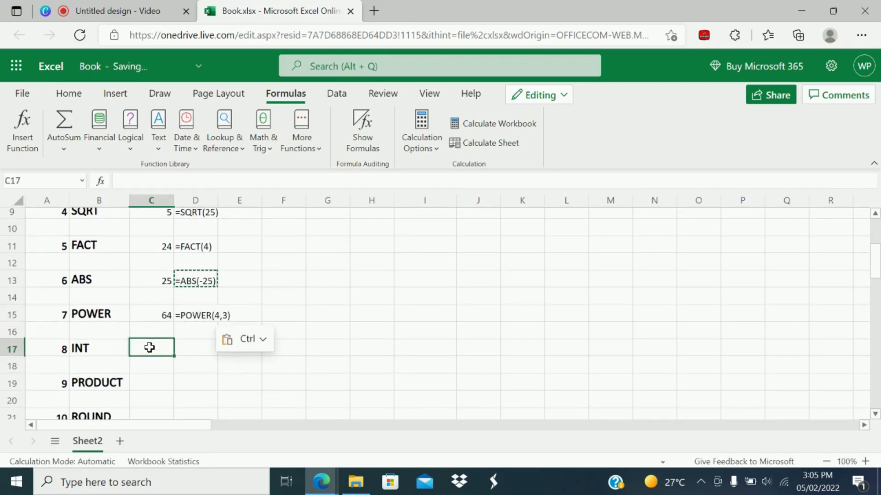
pyautogui.write('=int')
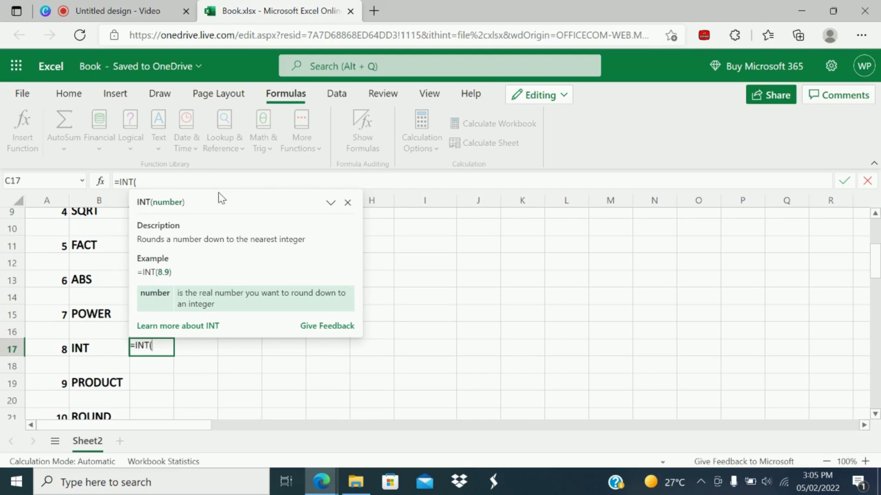
pyautogui.write('7.')
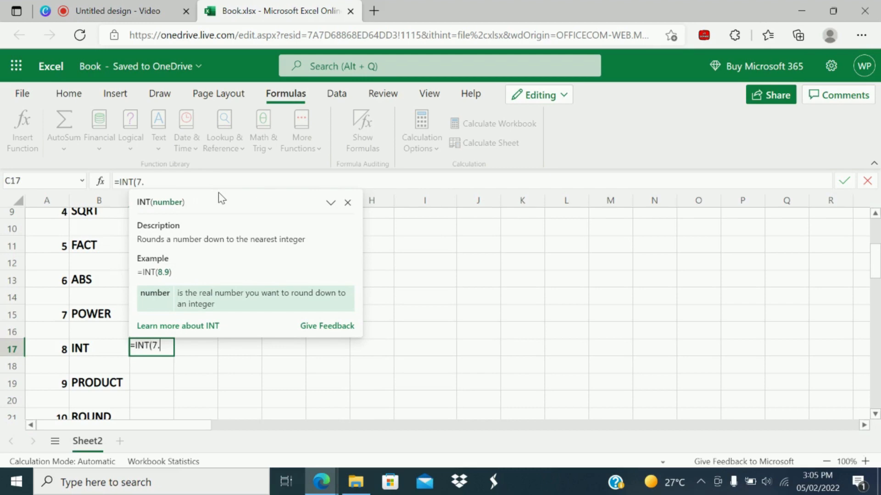
pyautogui.write('8)')
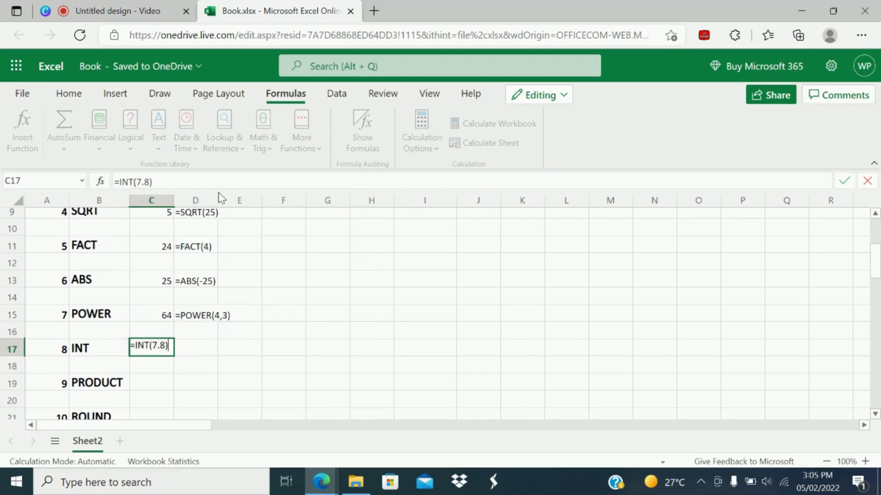
pyautogui.press('Return')
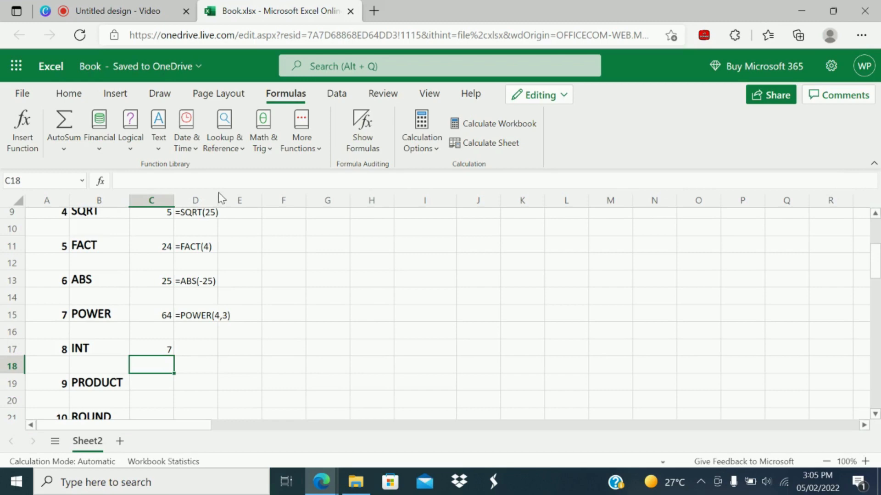
pyautogui.click(152, 349)
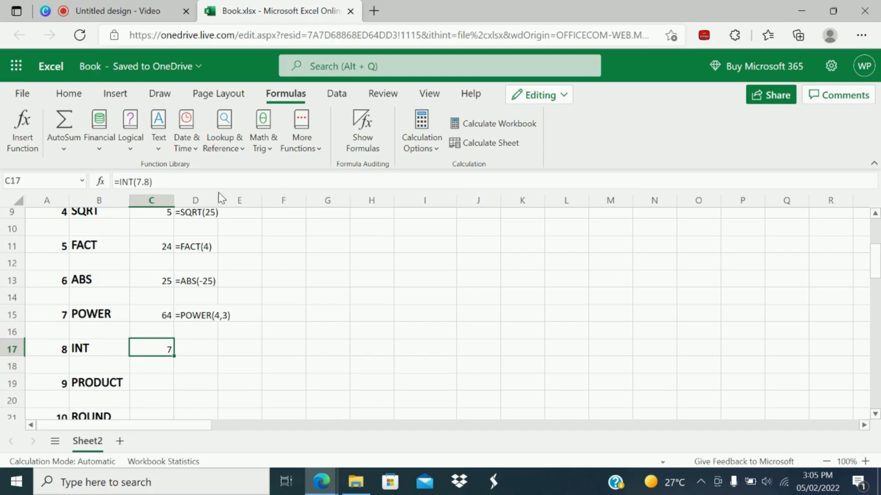
pyautogui.click(194, 331)
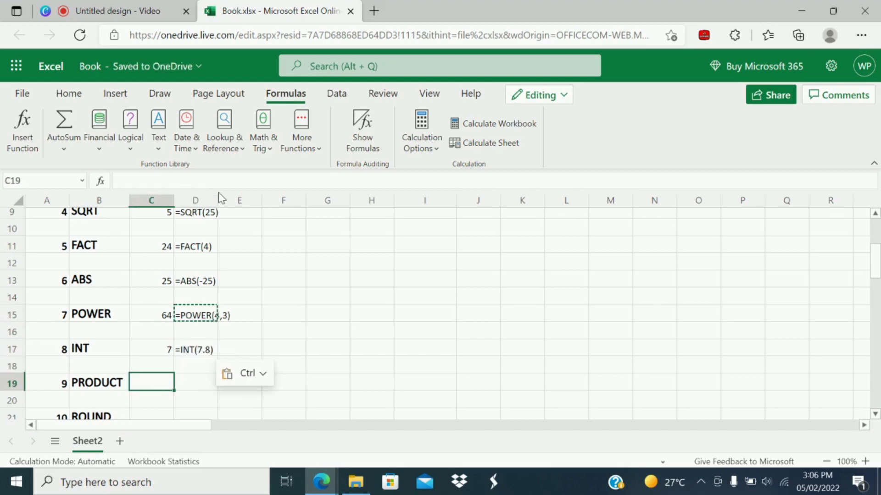
# Enter =PRODUCT(5,6,7) in C19, returning 210
pyautogui.write('=p')
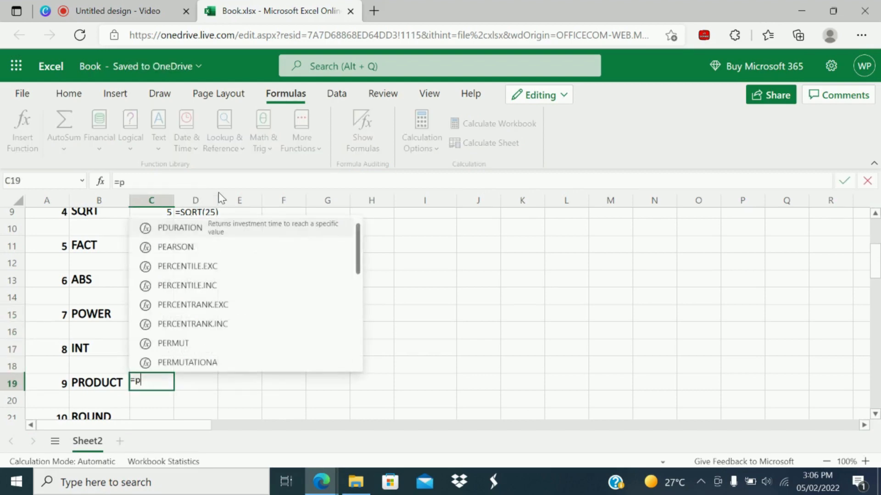
pyautogui.write('ro')
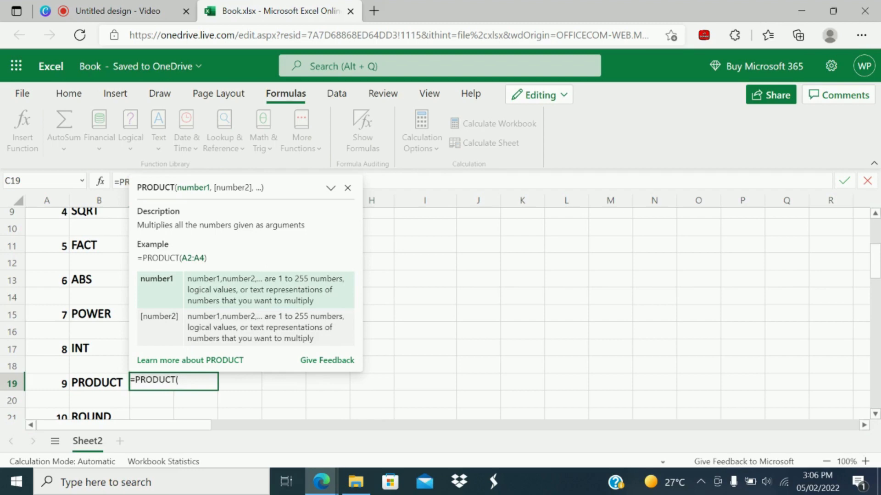
pyautogui.write('5,6')
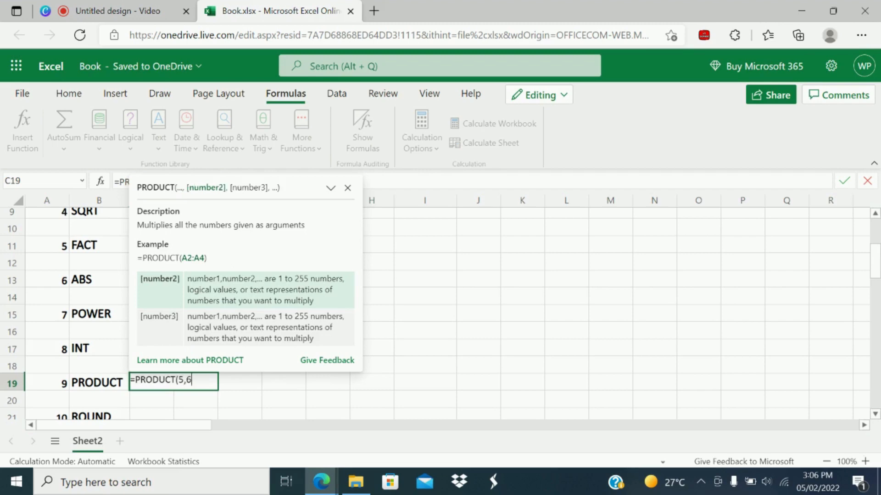
pyautogui.write(',7')
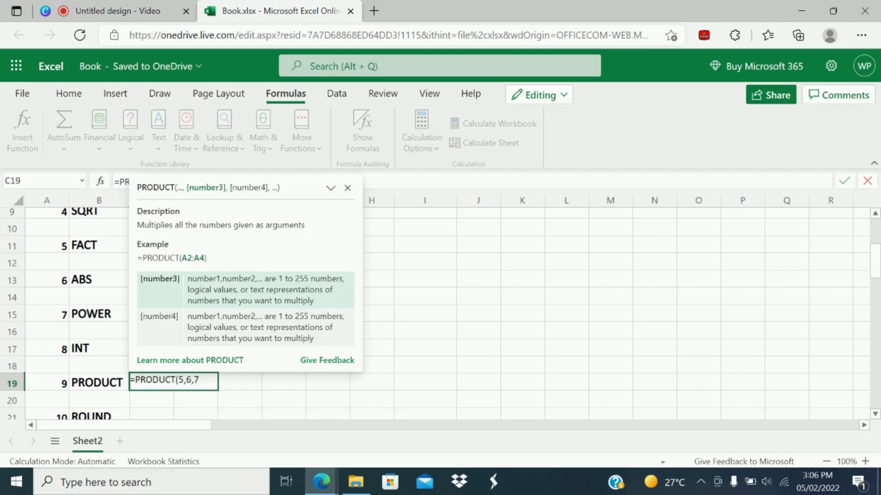
pyautogui.click(348, 187)
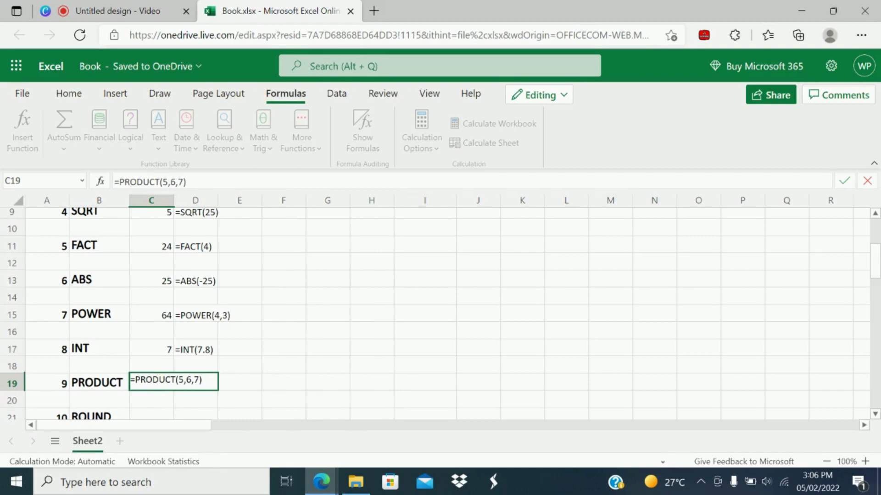
pyautogui.press('Return')
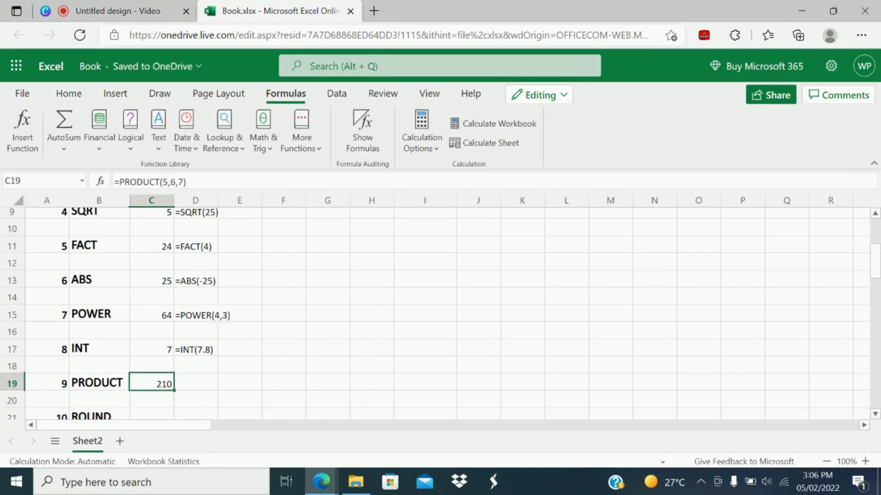
pyautogui.click(196, 349)
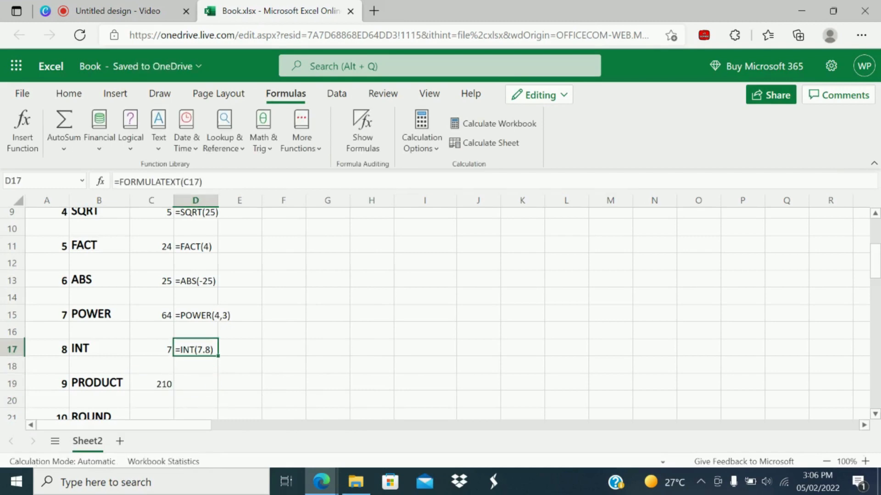
# Multiply 5*6*7 directly in G19 and confirm it matches the PRODUCT result of 210
pyautogui.click(195, 383)
pyautogui.write('=')
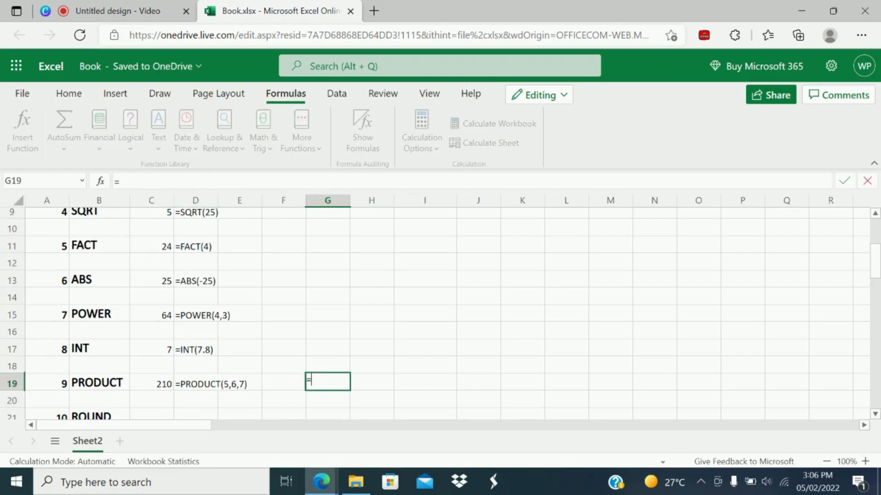
pyautogui.write('6')
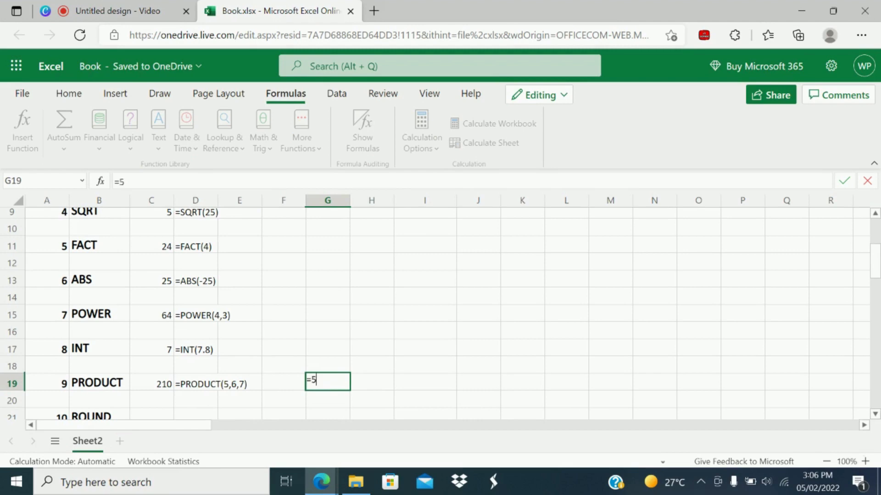
pyautogui.write('*6')
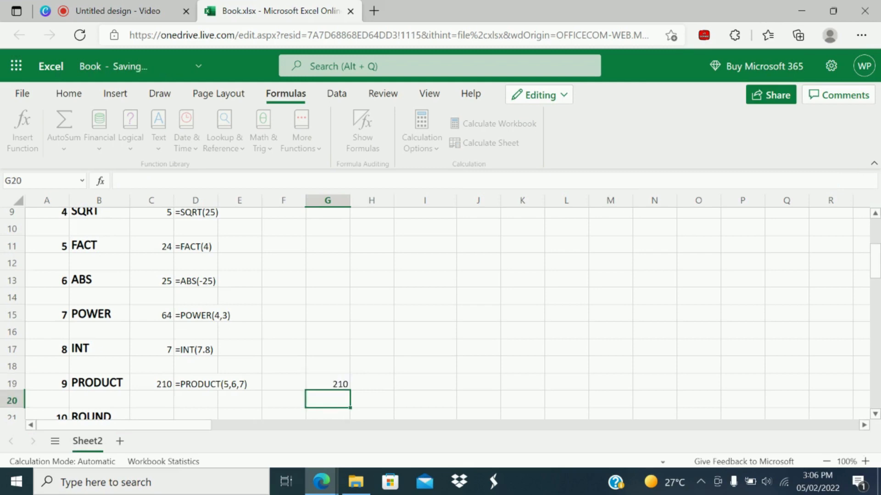
pyautogui.click(327, 384)
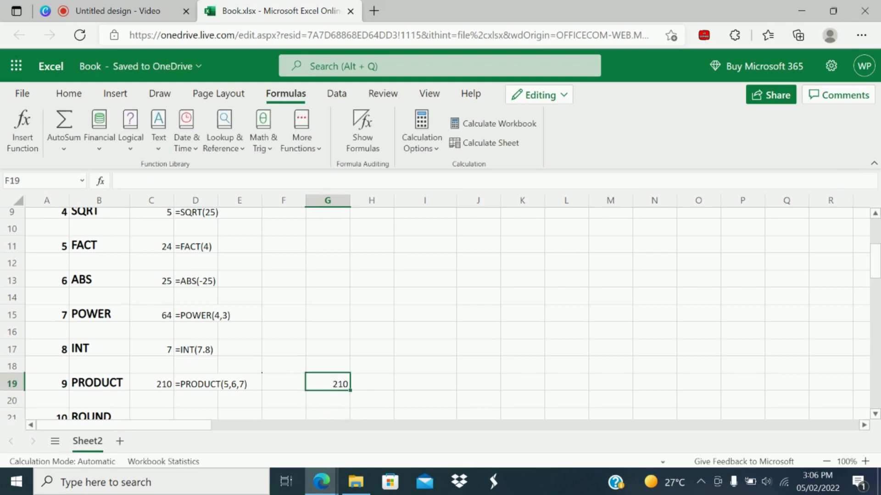
pyautogui.click(195, 385)
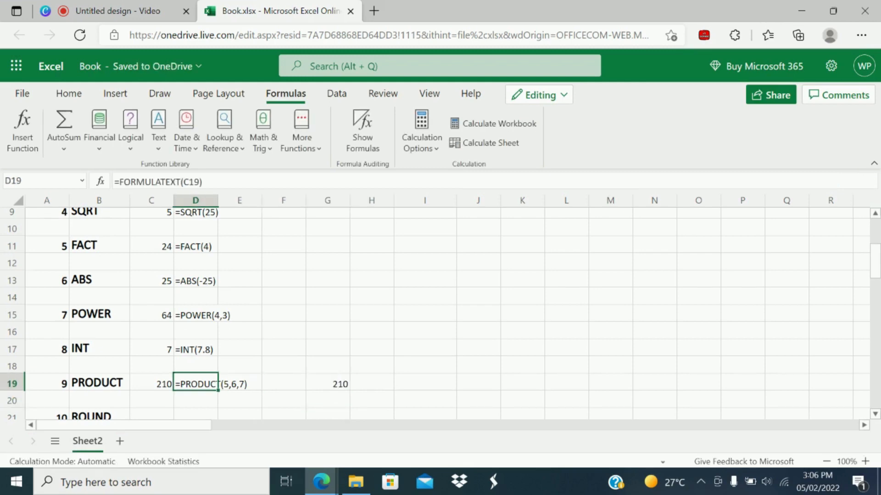
pyautogui.click(151, 385)
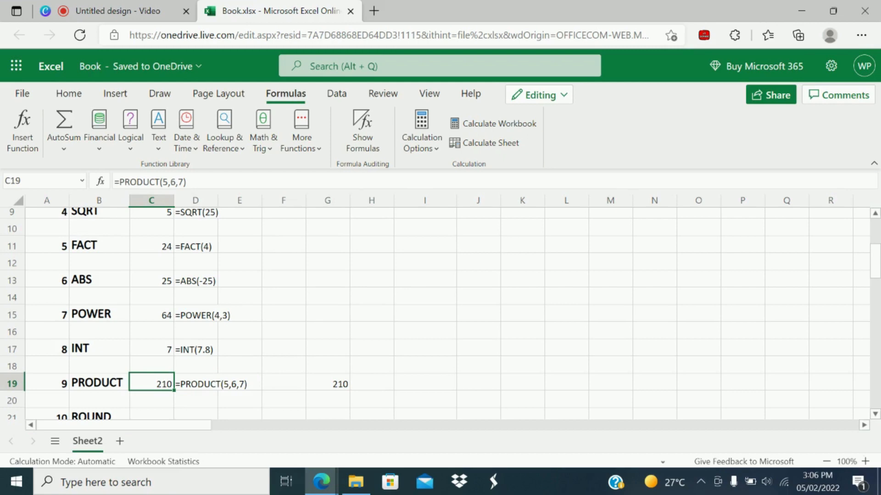
pyautogui.click(152, 411)
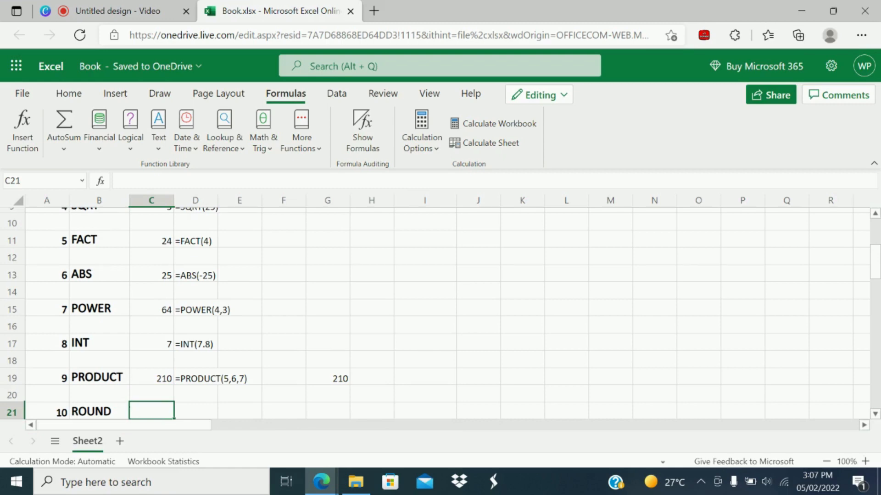
# Enter =ROUND(3.45,1) in C21 as the item-10 example
pyautogui.write('=round(')
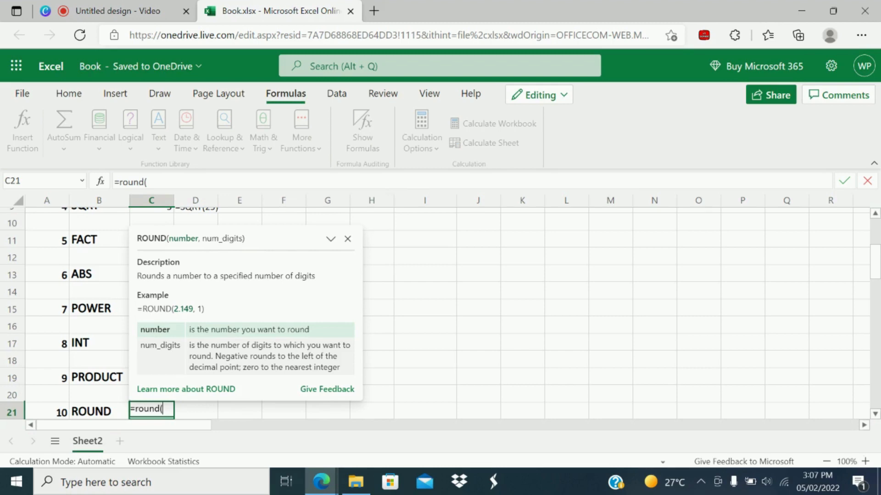
pyautogui.write('3.')
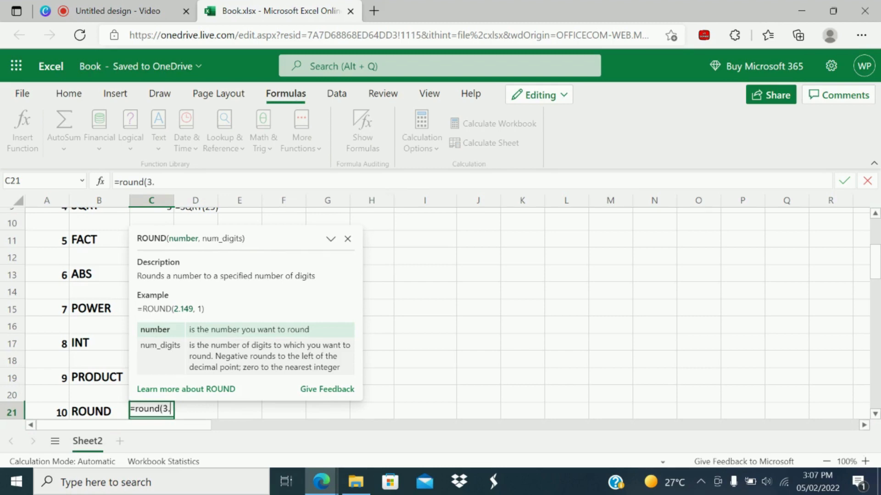
pyautogui.write('45')
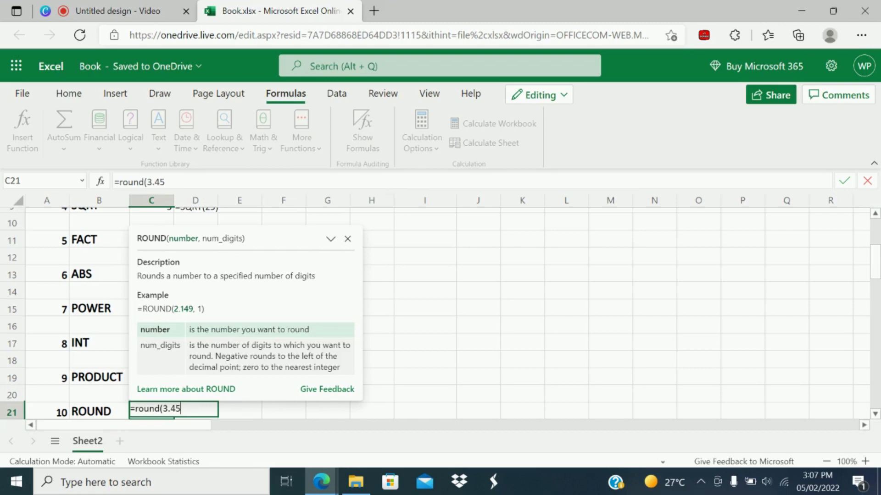
pyautogui.write(',')
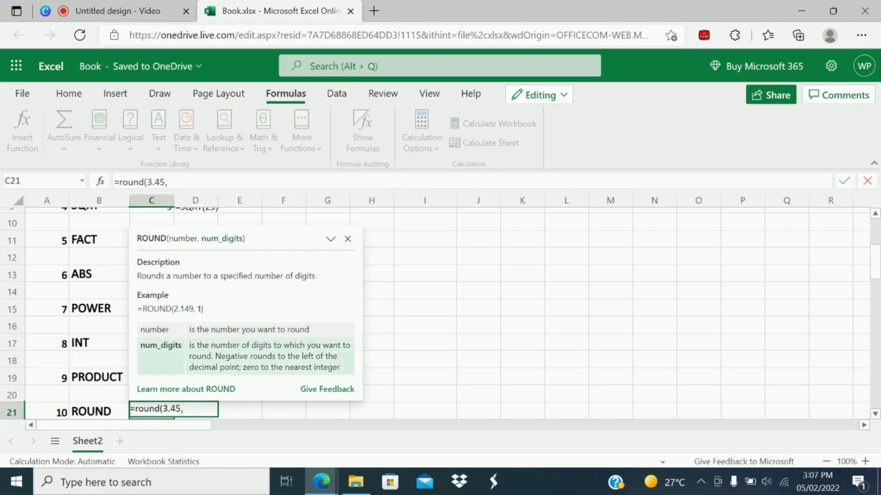
pyautogui.write('1')
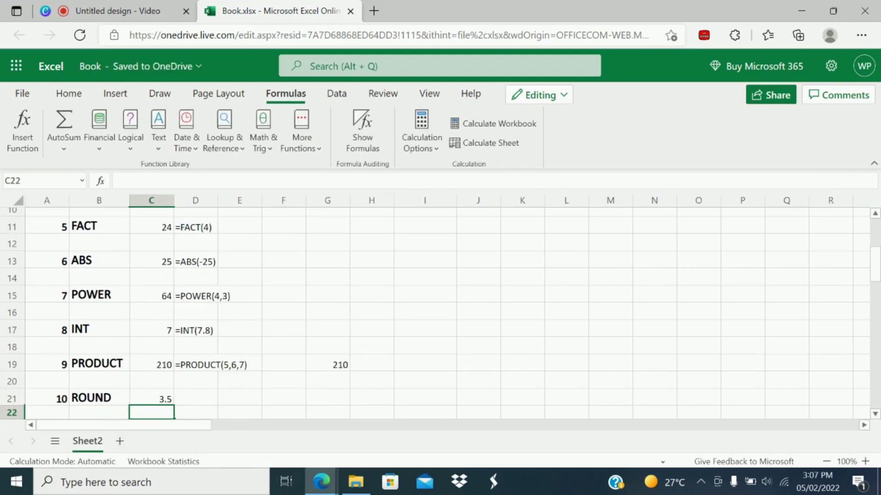
pyautogui.click(151, 398)
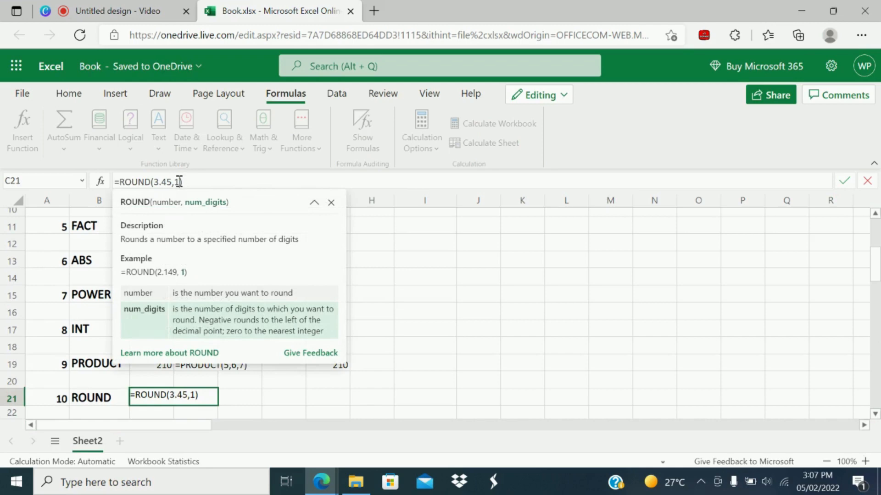
pyautogui.press('Return')
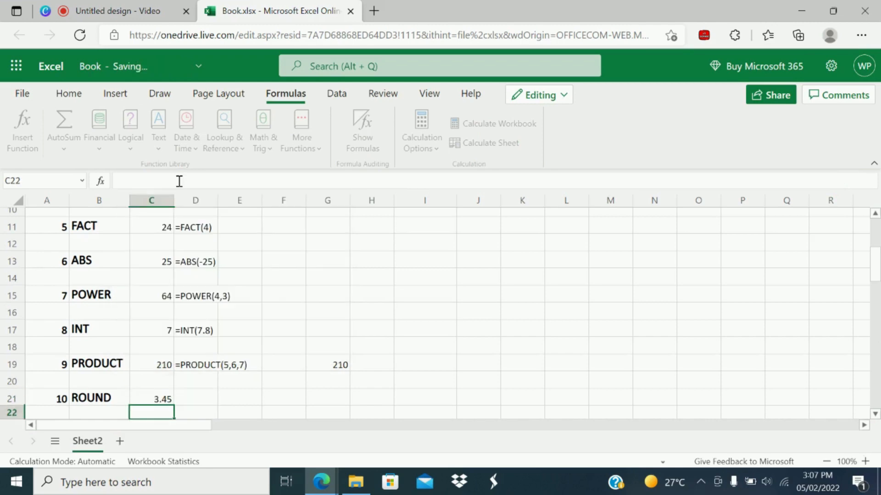
# Edit the ROUND num_digits argument until the formula rounds to 4
pyautogui.click(151, 400)
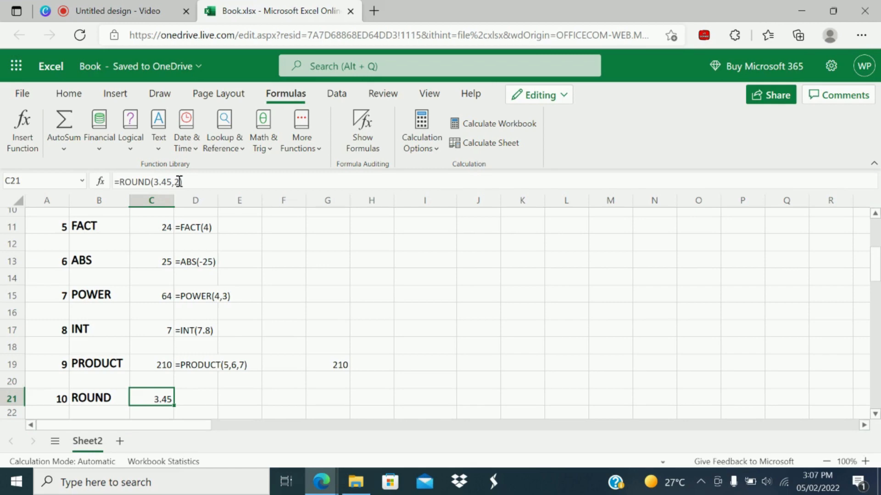
pyautogui.write(',')
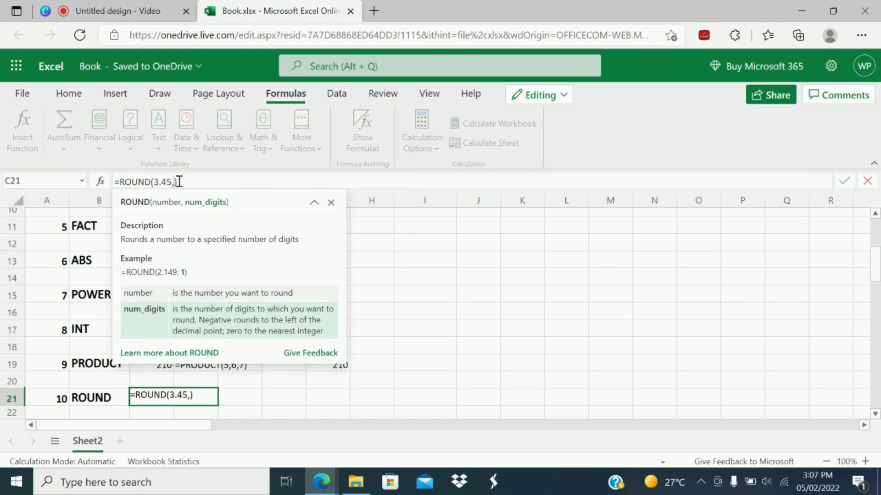
pyautogui.press('Return')
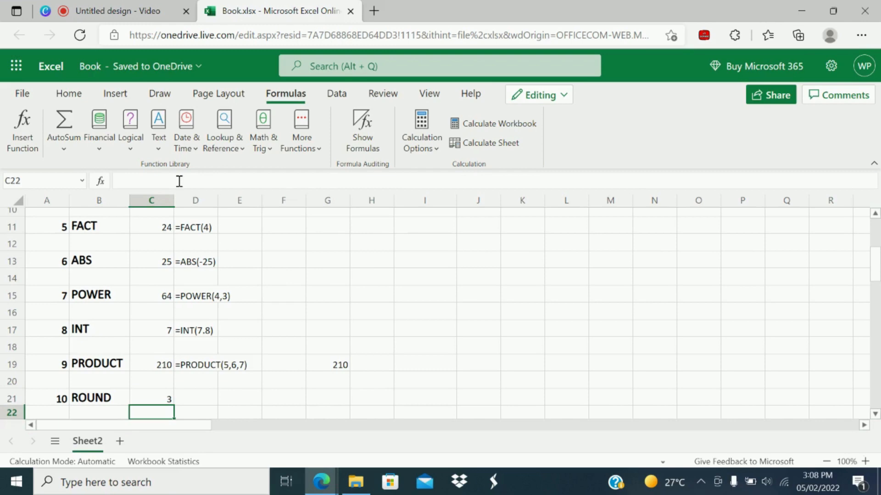
pyautogui.click(151, 397)
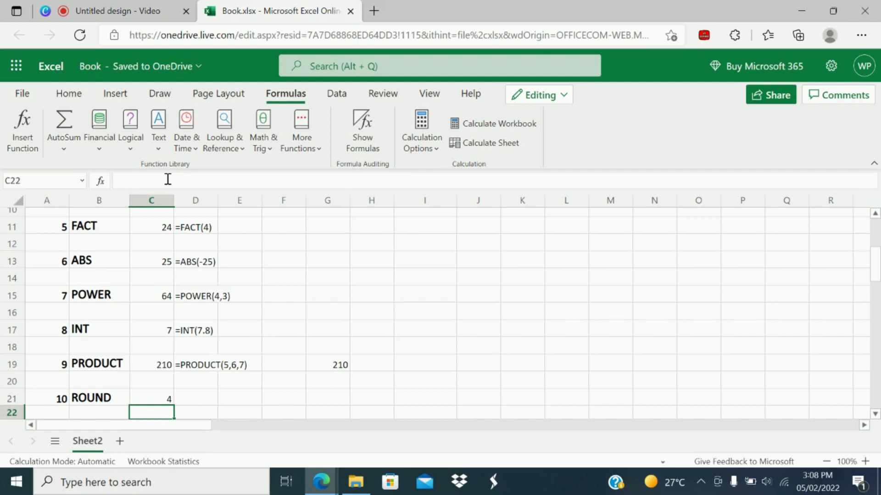
# Paste the FORMULATEXT cell into D21 so =ROUND(3.55,0) shows beside its result
pyautogui.click(196, 364)
pyautogui.write('=FORMULATEXT(C21)')
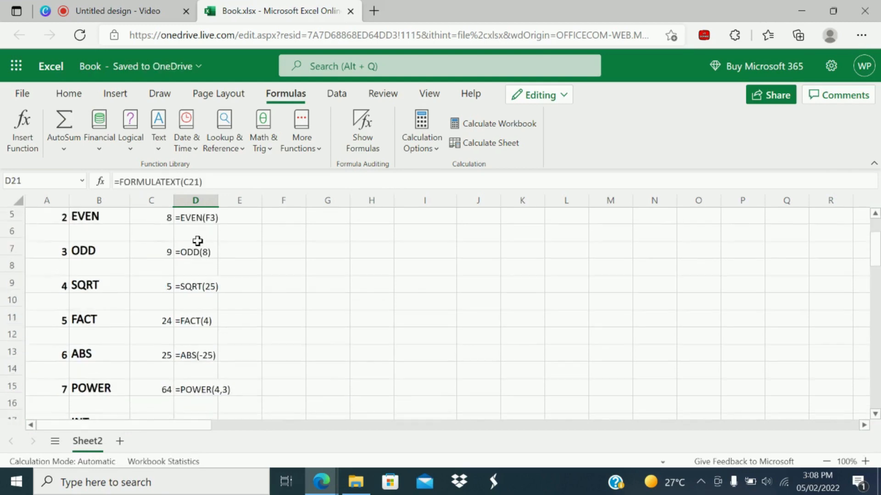
pyautogui.scroll(3)
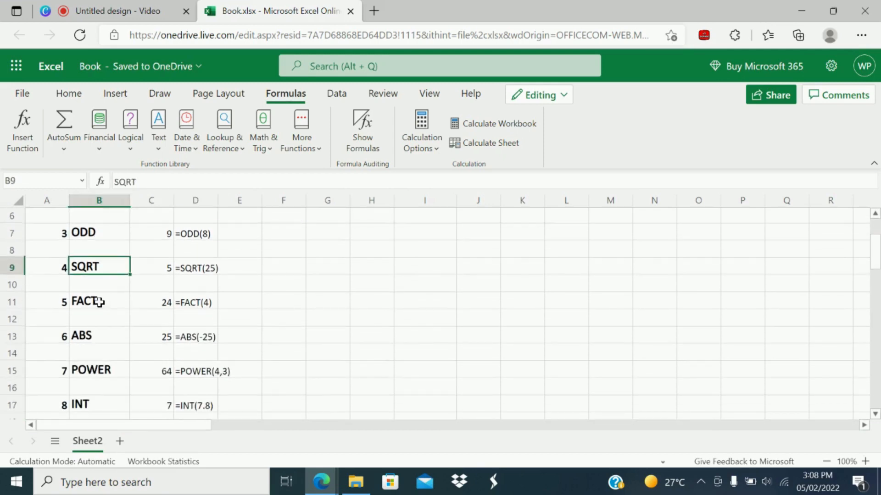
pyautogui.click(99, 302)
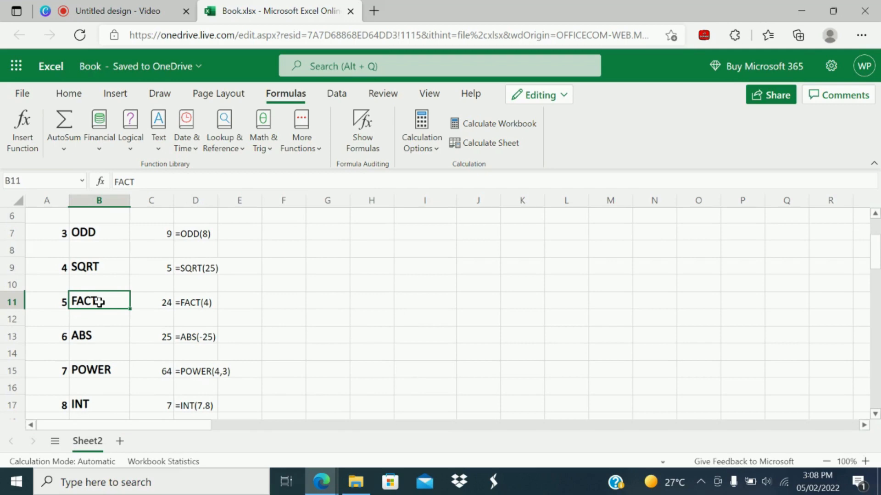
pyautogui.scroll(-3)
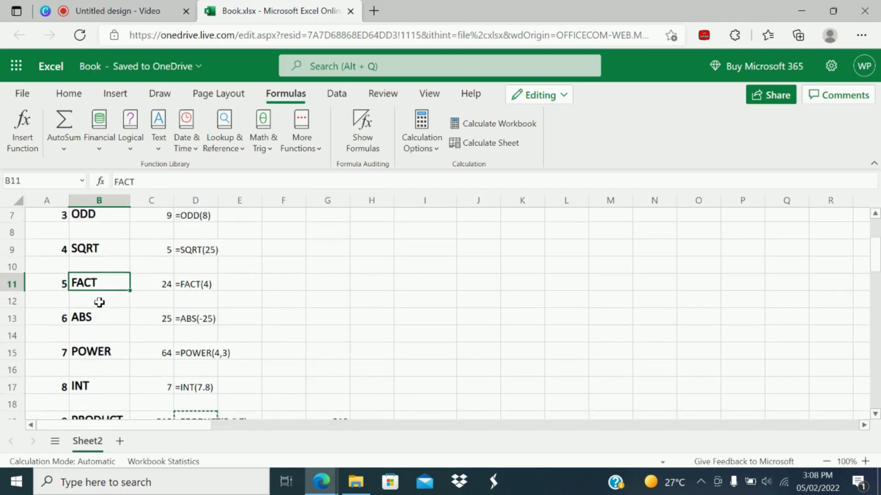
pyautogui.scroll(-3)
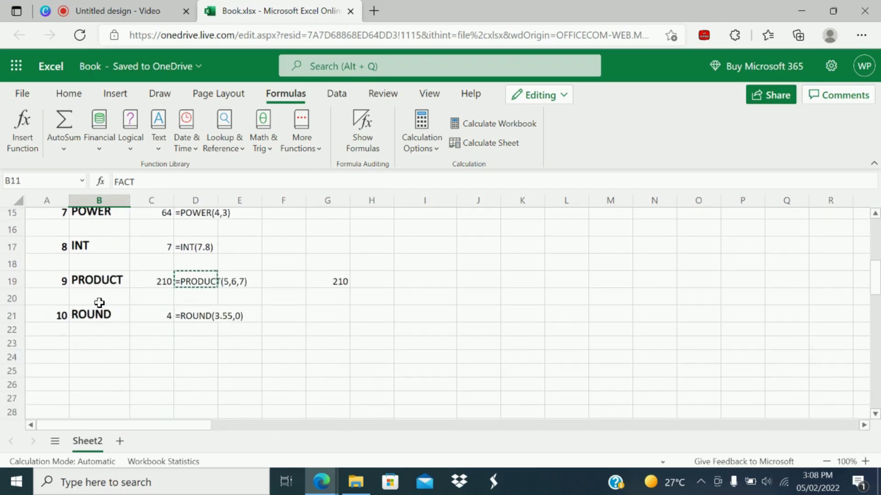
pyautogui.press('ctrl+v')
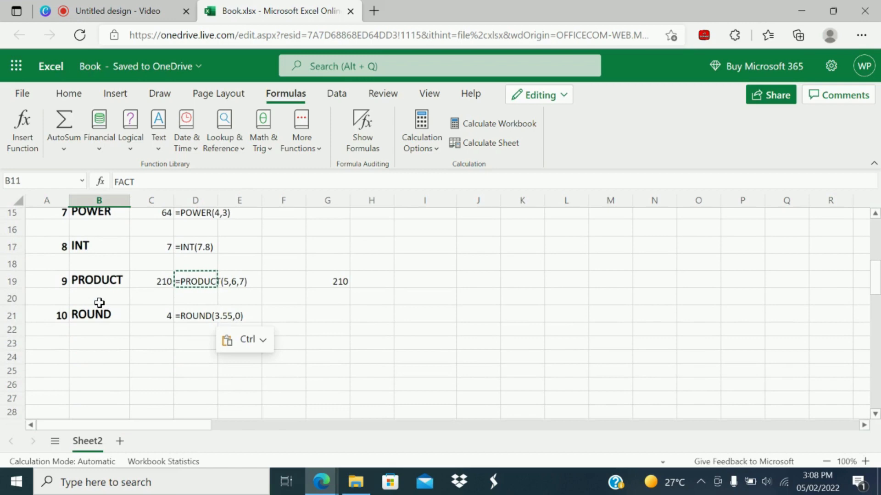
pyautogui.scroll(3)
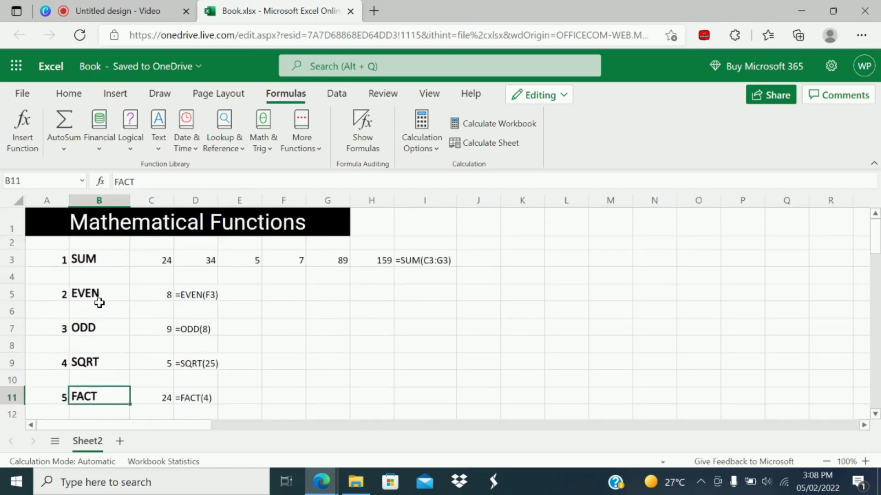